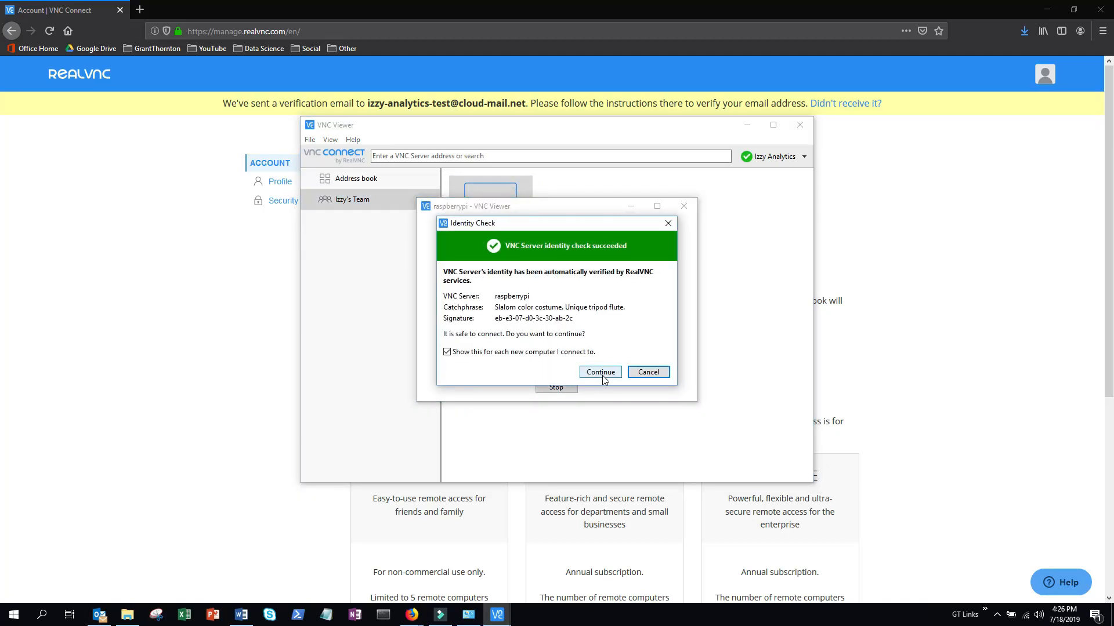
Accept the Pi's verified identity and authenticate to reach its remote desktop.
{"action": "left_click", "coordinate": [599, 372]}
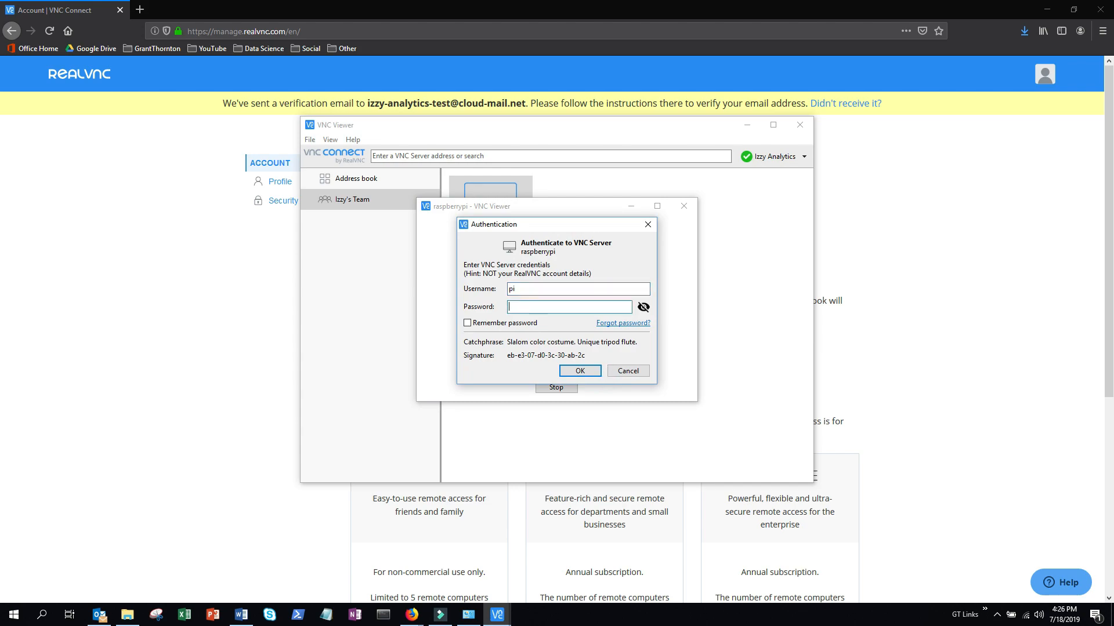
{"action": "left_click", "coordinate": [579, 370]}
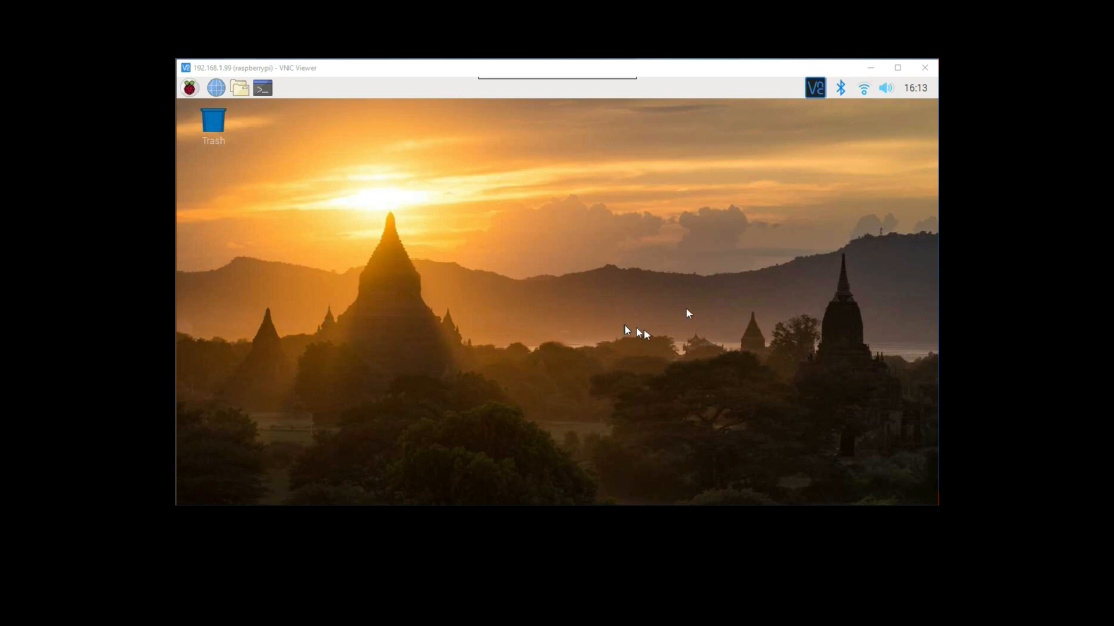
{"action": "mouse_move", "coordinate": [262, 87]}
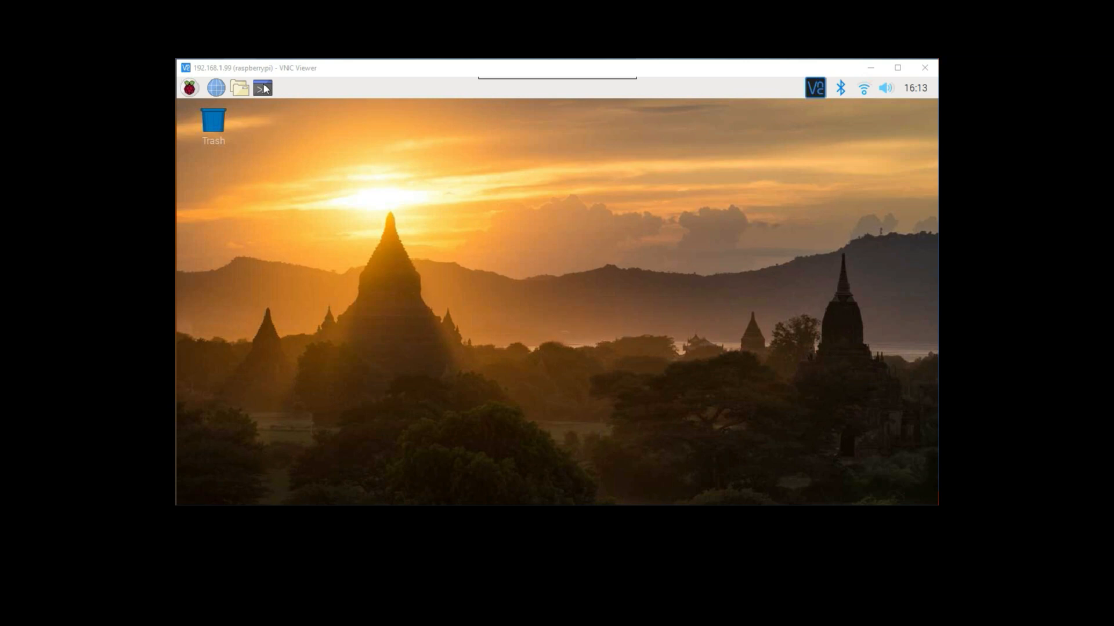
Refresh the Pi's package lists with sudo apt-get update in a new terminal.
{"action": "left_click", "coordinate": [261, 87]}
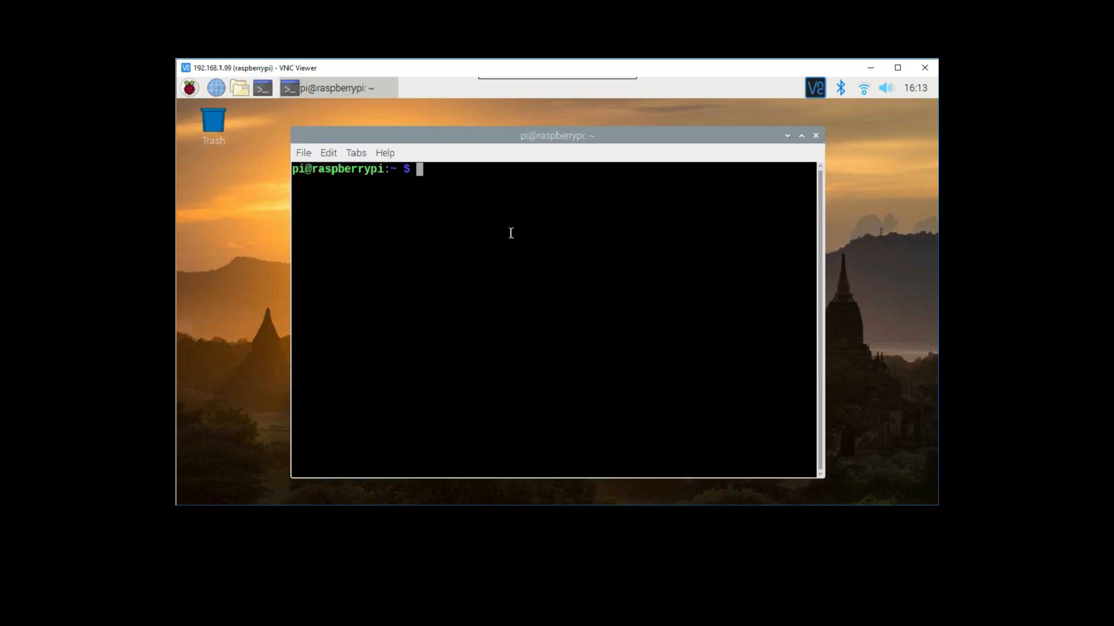
{"action": "type", "text": "sudo"}
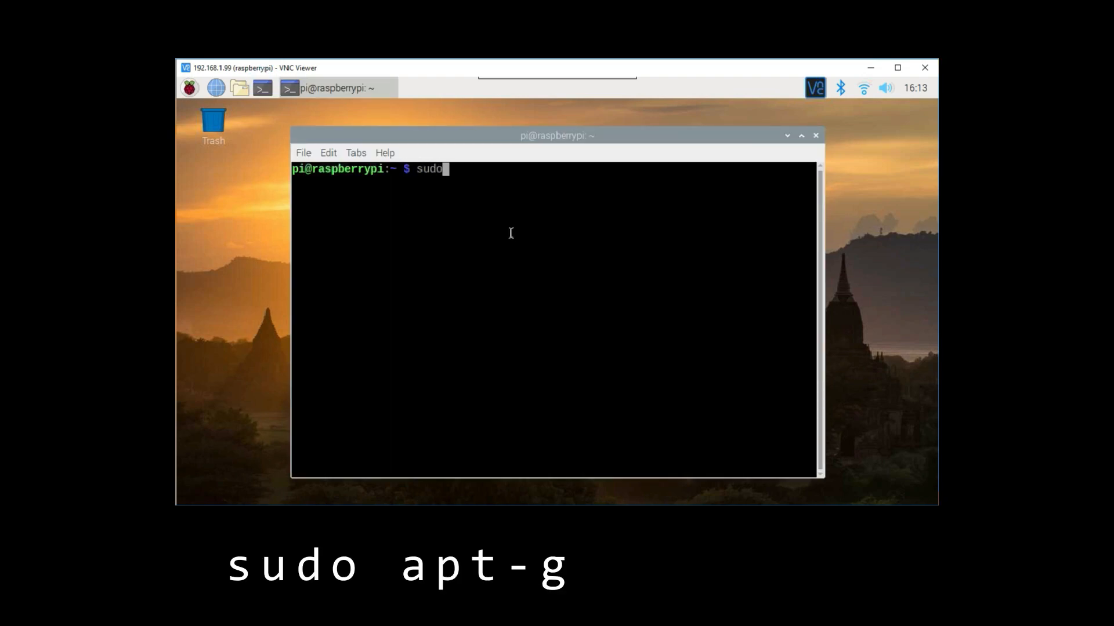
{"action": "type", "text": "apt-get"}
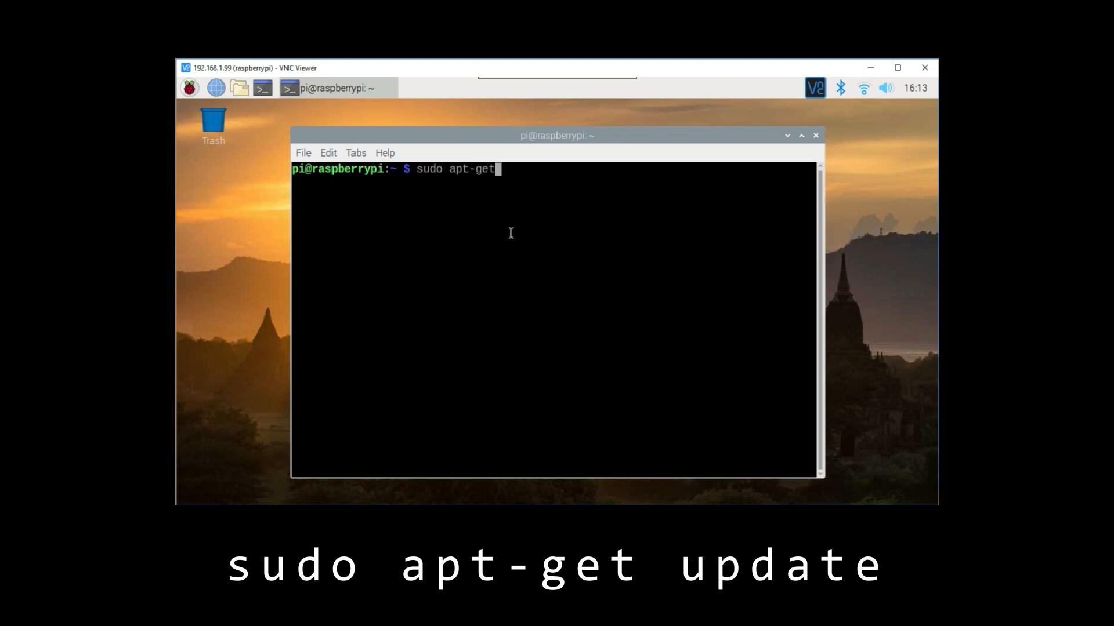
{"action": "type", "text": "update"}
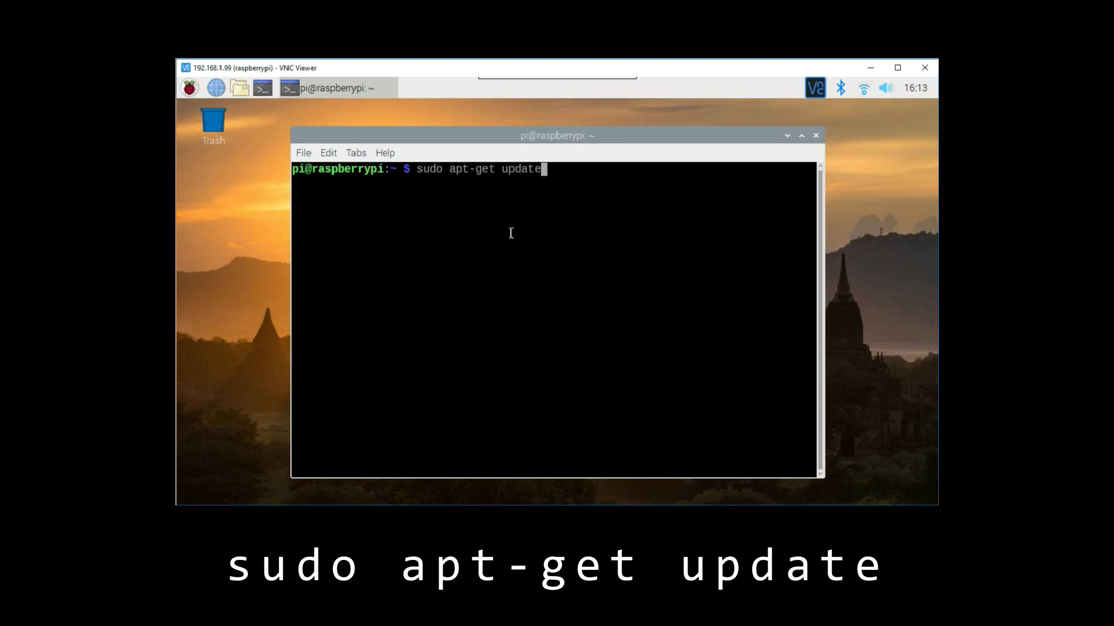
{"action": "key", "text": "Return"}
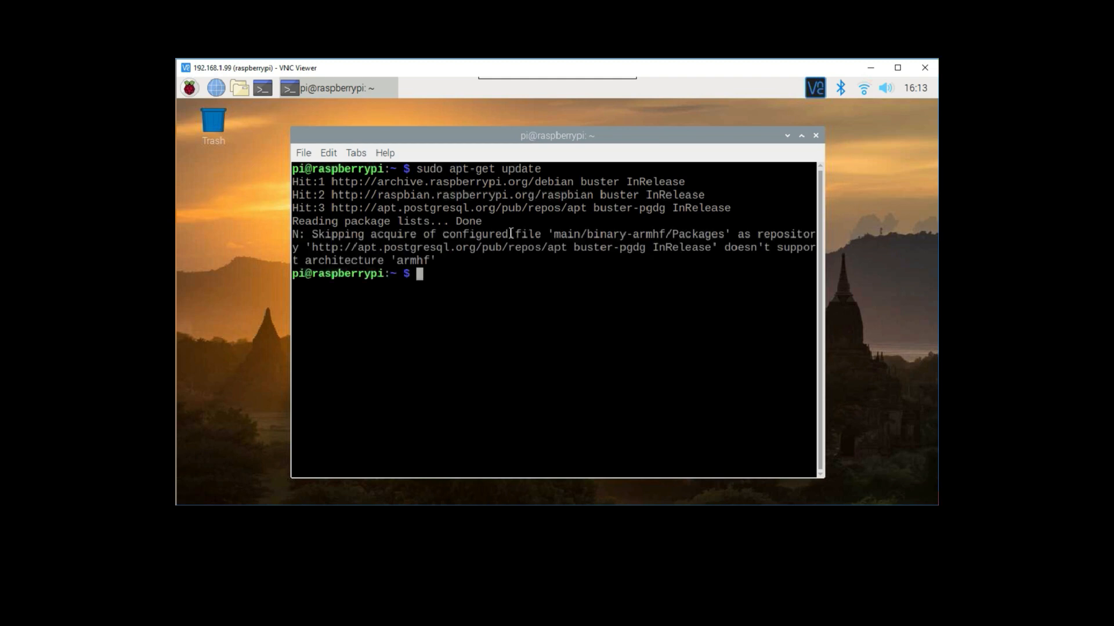
Run sudo apt-get install realvnc-vnc-server, confirming it is already the newest version.
{"action": "type", "text": "sudo"}
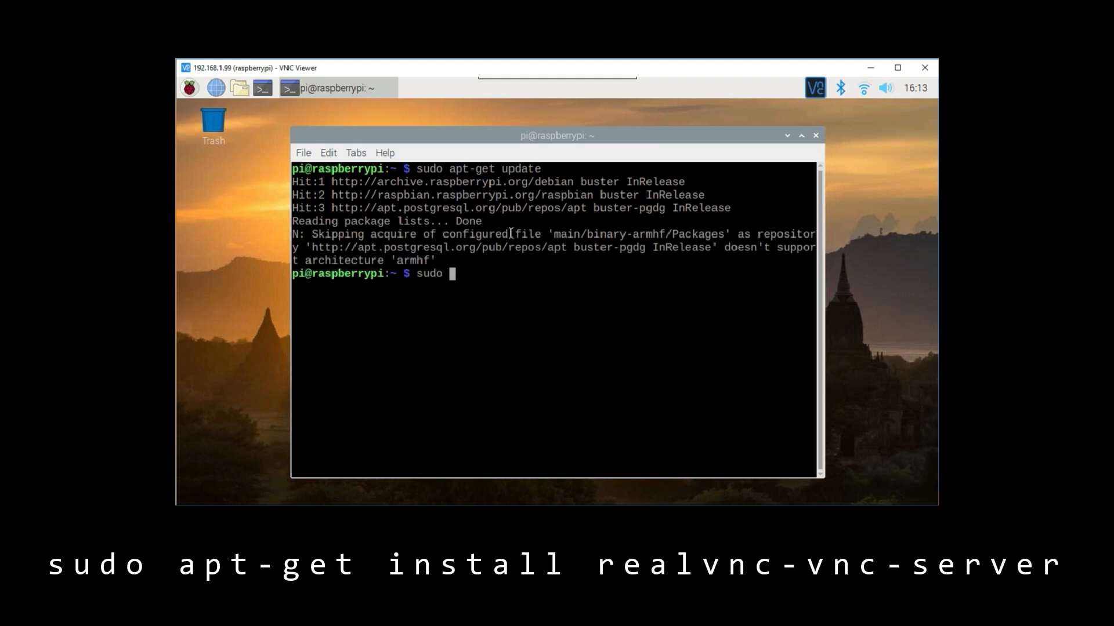
{"action": "type", "text": "apt-get install"}
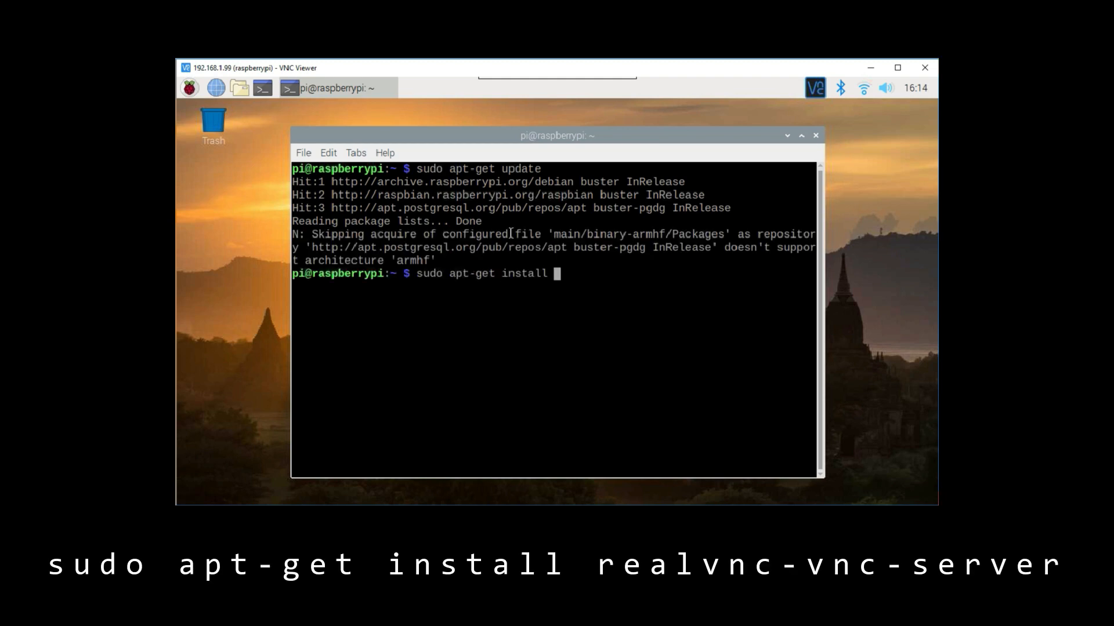
{"action": "type", "text": "realvnc-"}
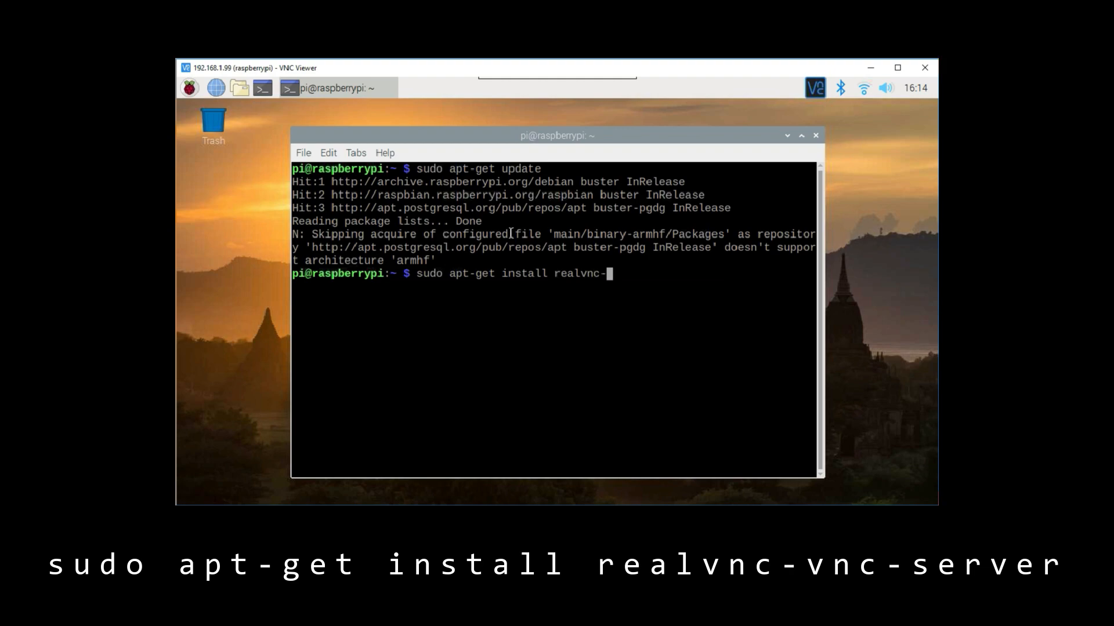
{"action": "type", "text": "vnc-server"}
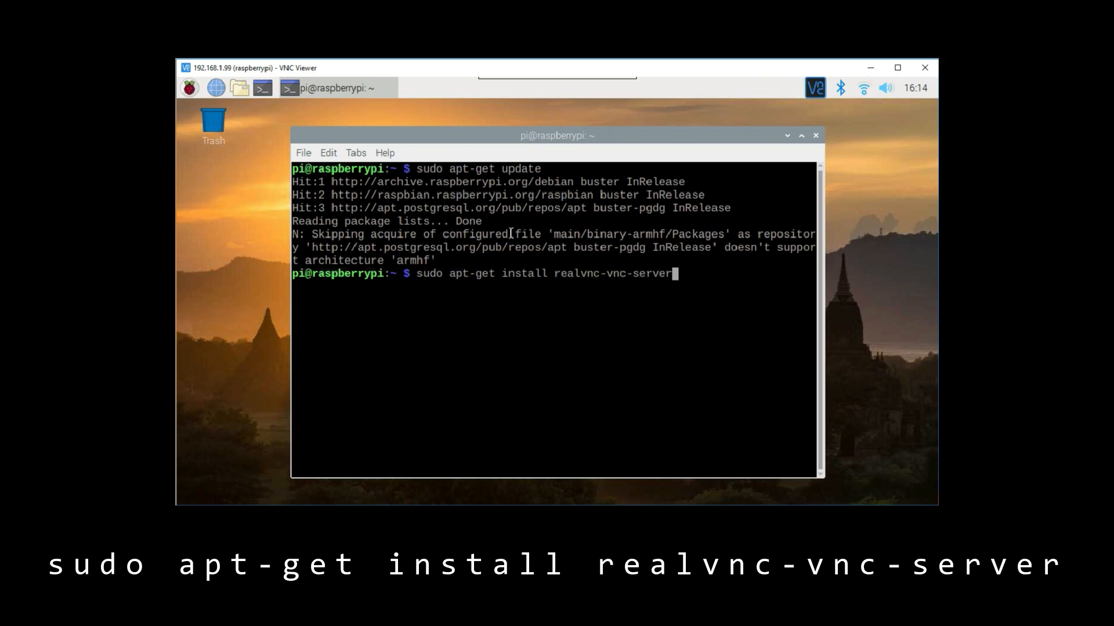
{"action": "key", "text": "Return"}
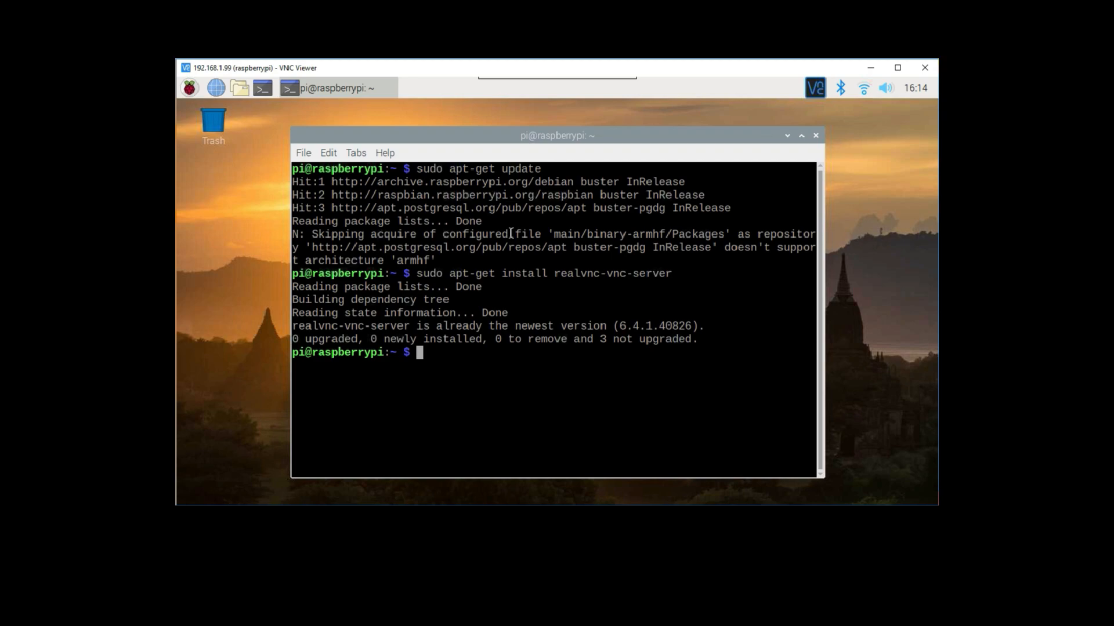
{"action": "type", "text": "sudo"}
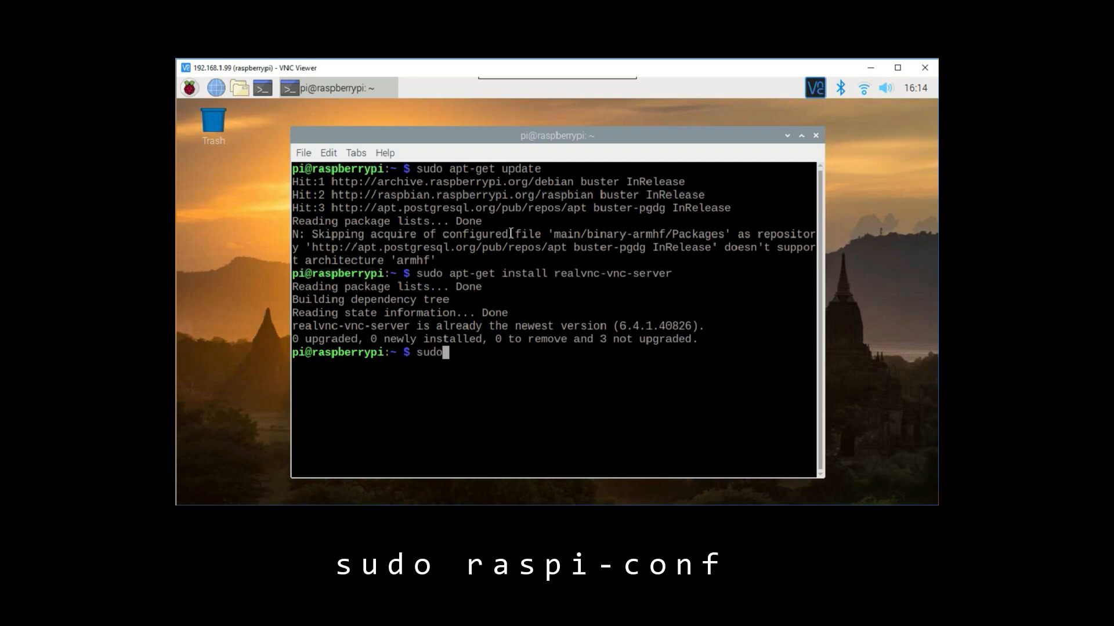
{"action": "type", "text": "raspi"}
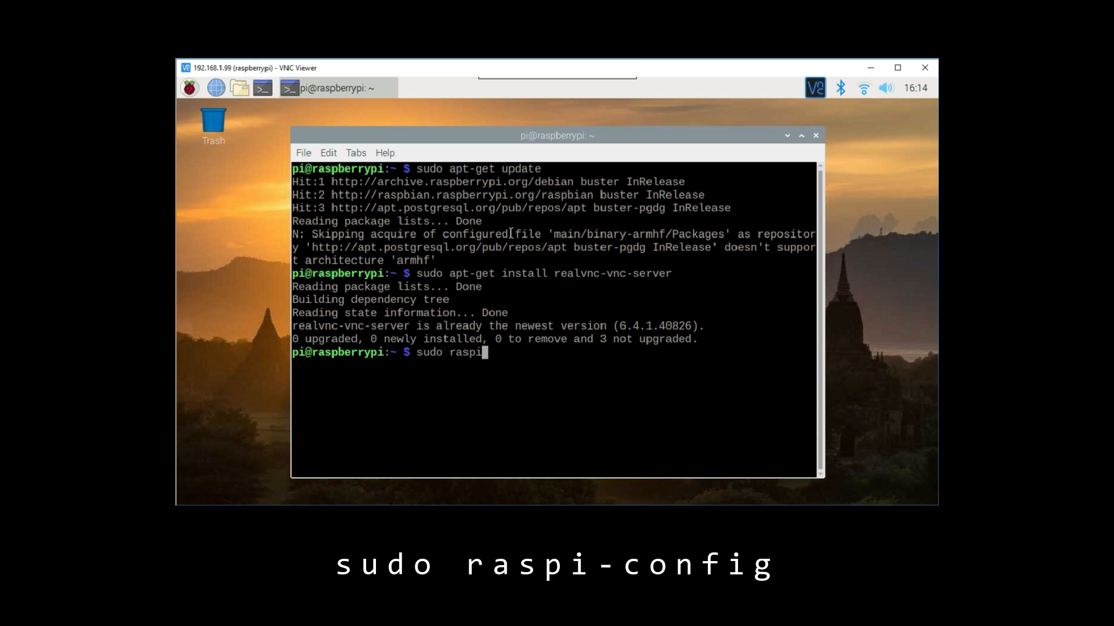
{"action": "type", "text": "-config"}
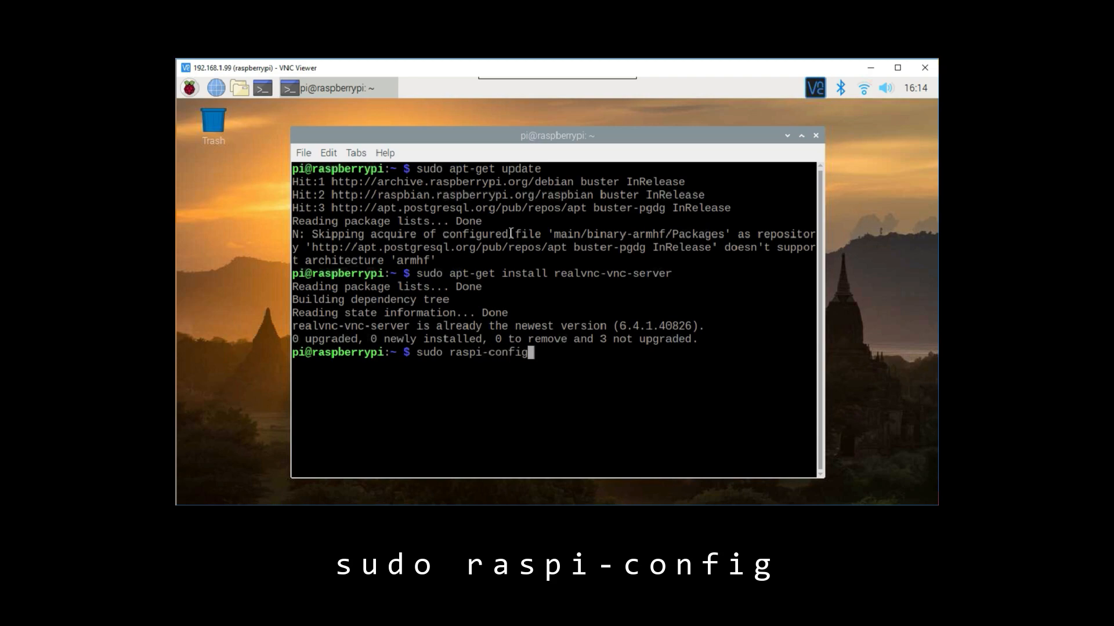
{"action": "key", "text": "Return"}
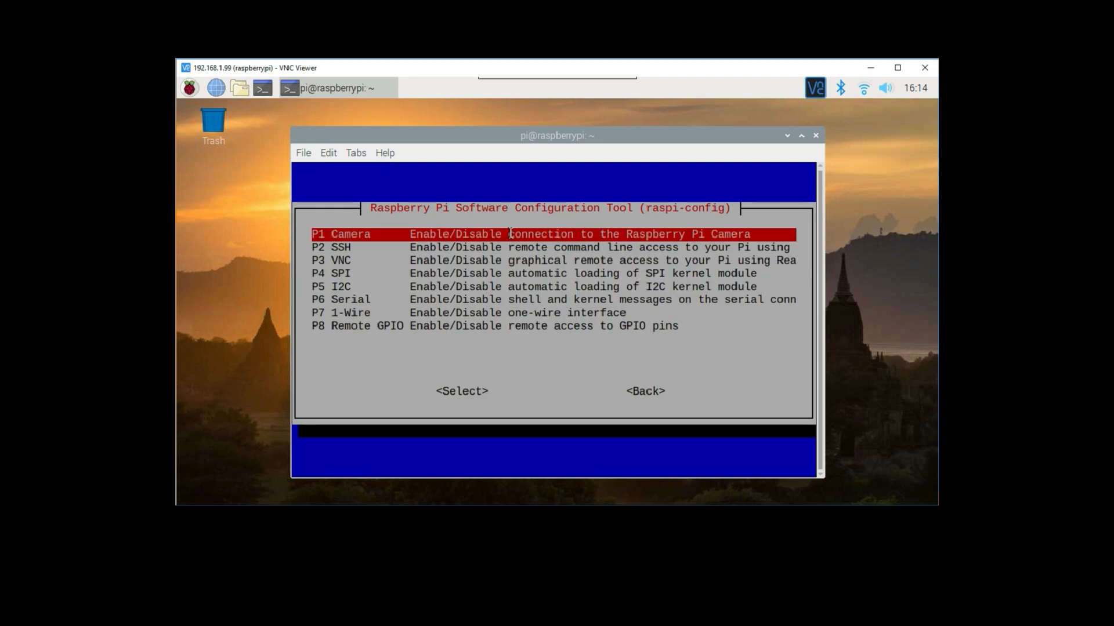
{"action": "key", "text": "Down"}
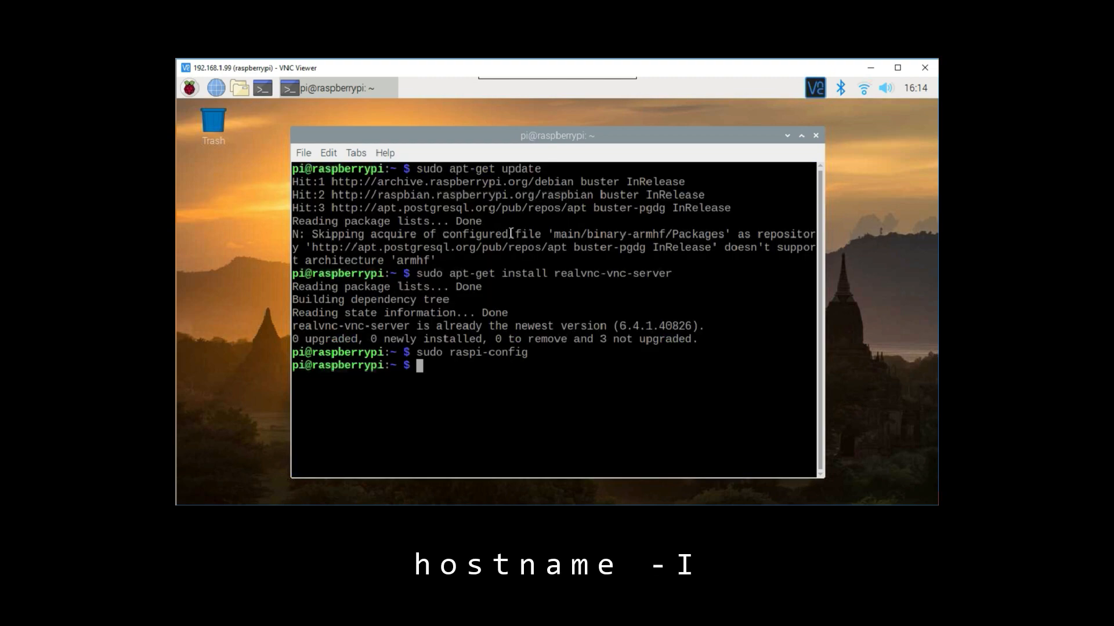
List the Pi's IP addresses with hostname -I, then end the terminal session.
{"action": "type", "text": "hostname -I"}
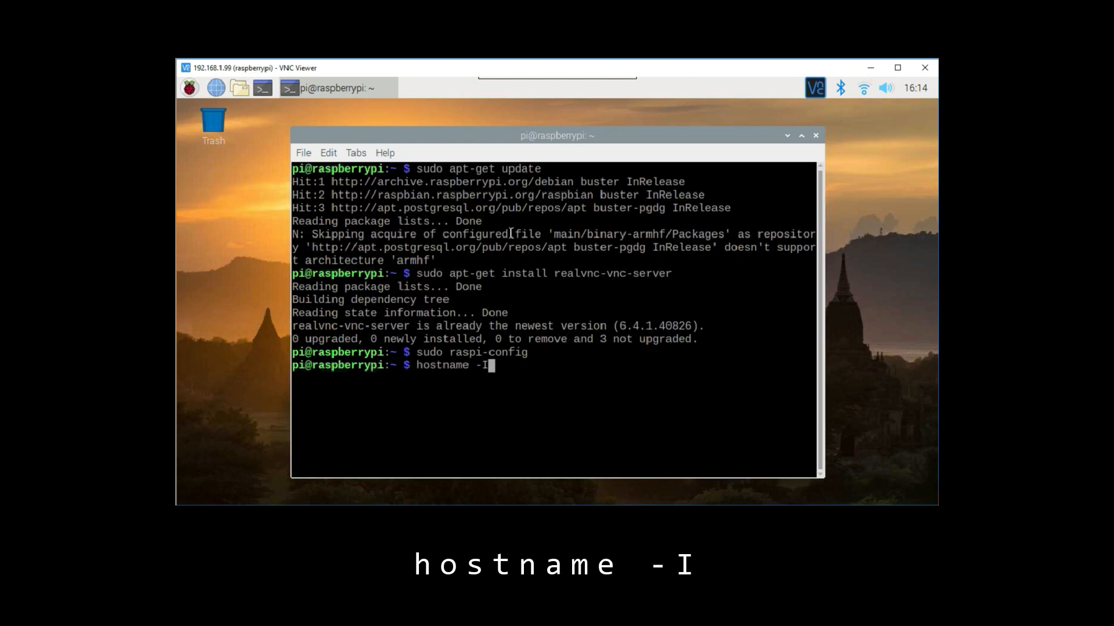
{"action": "key", "text": "Return"}
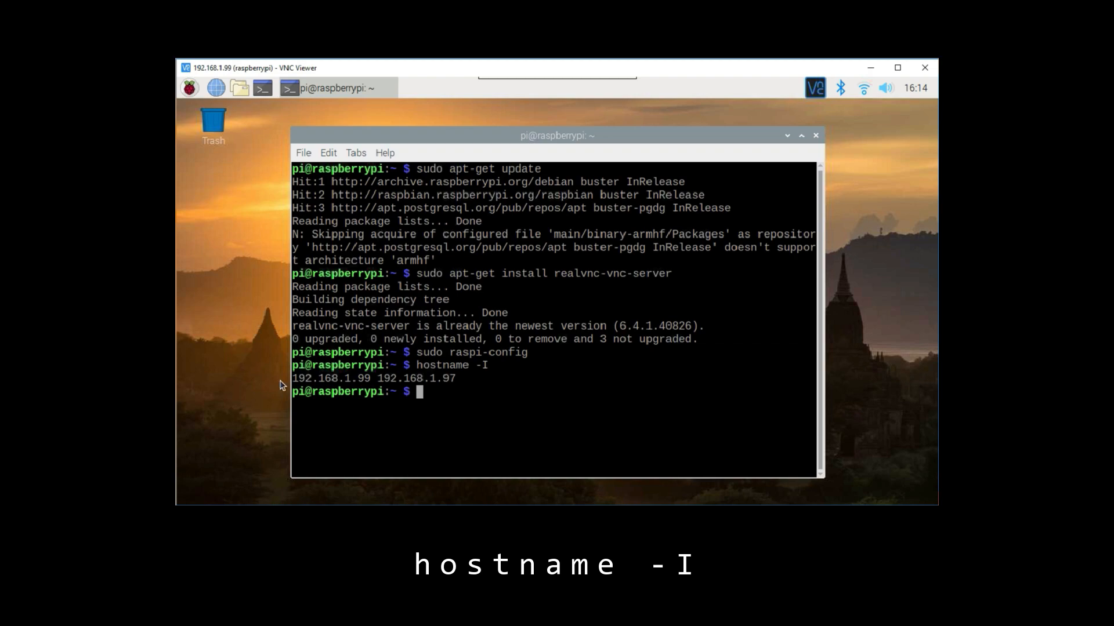
{"action": "double_click", "coordinate": [331, 378]}
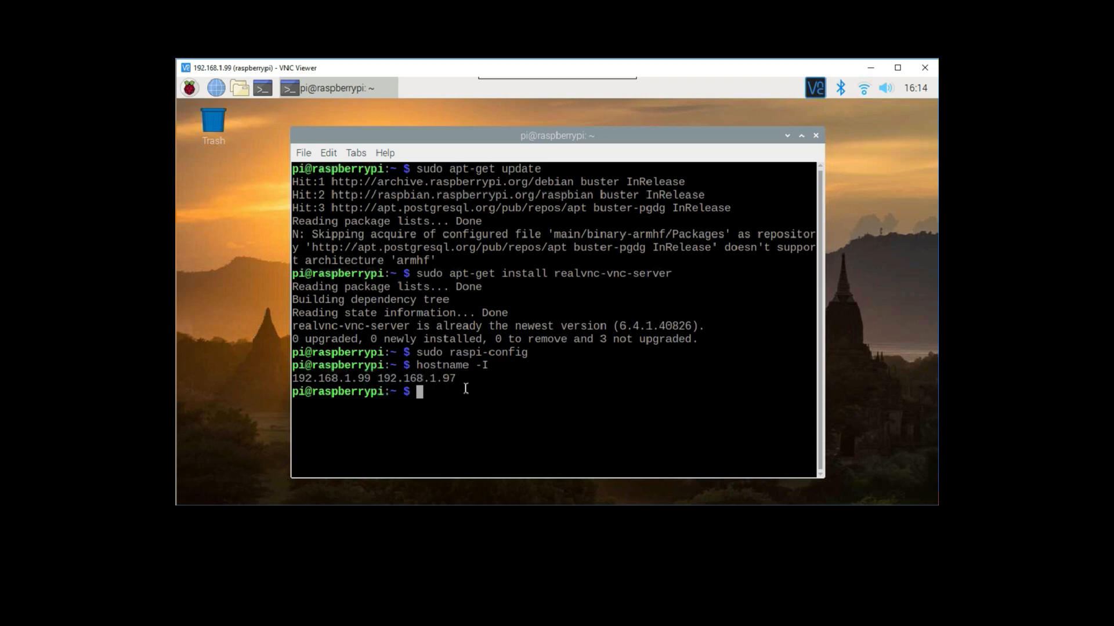
{"action": "type", "text": "exit"}
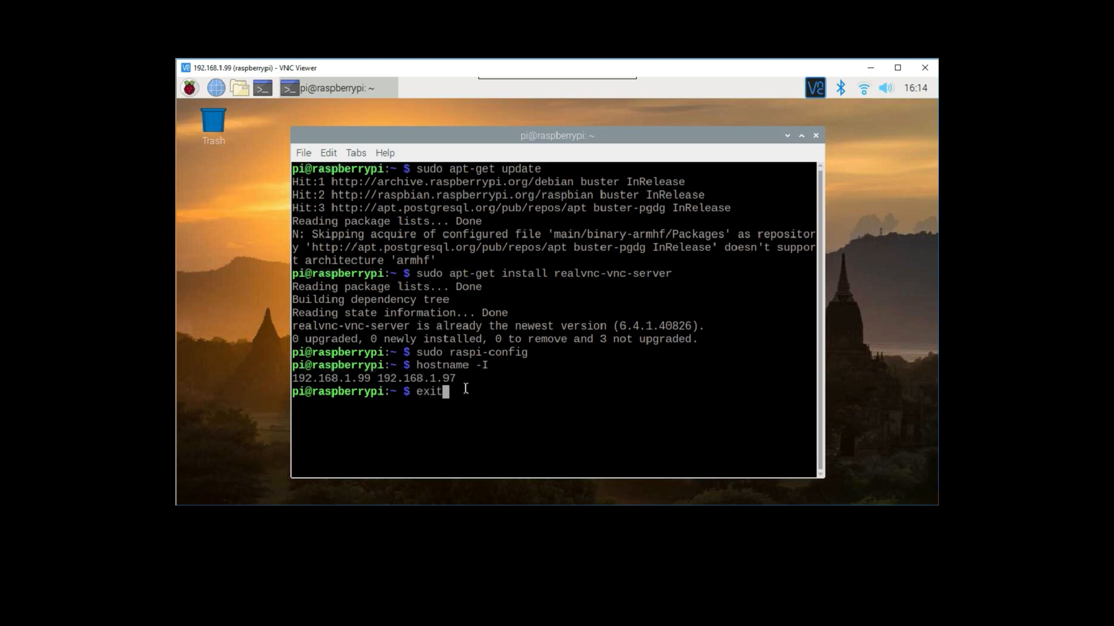
{"action": "key", "text": "Return"}
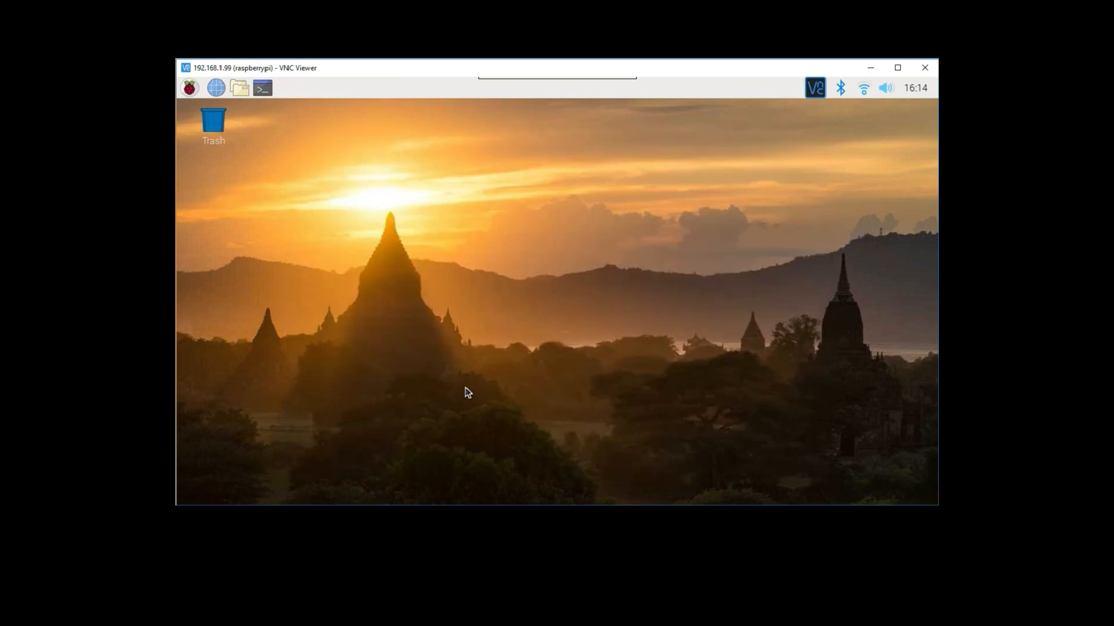
Bring up the VNC Server connection details showing 192.168.1.99 and its signature.
{"action": "left_click", "coordinate": [816, 88]}
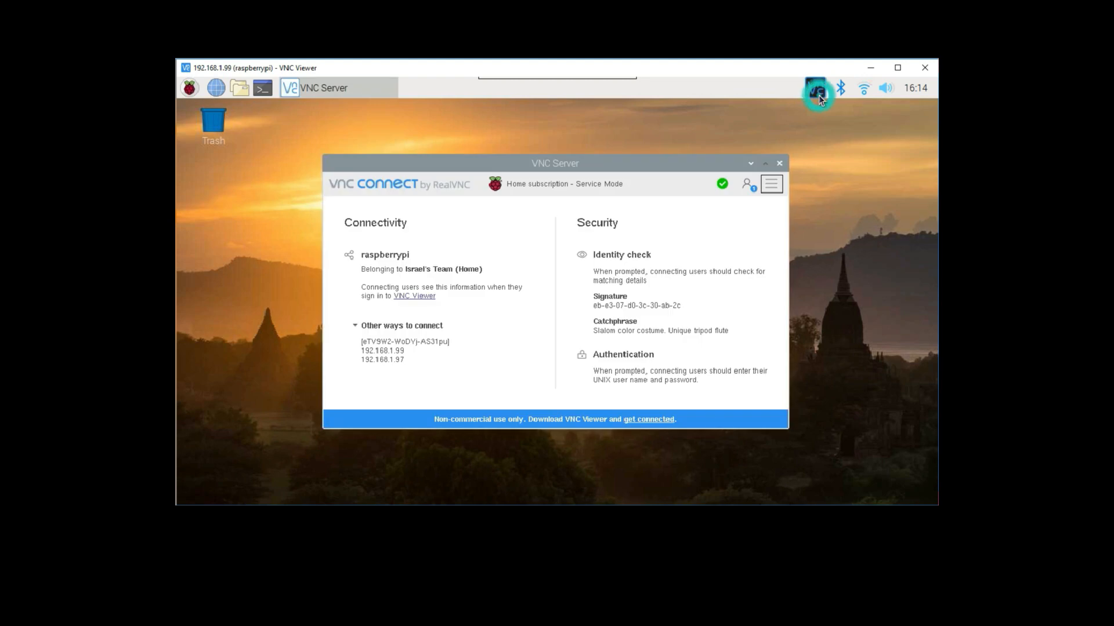
{"action": "mouse_move", "coordinate": [602, 322]}
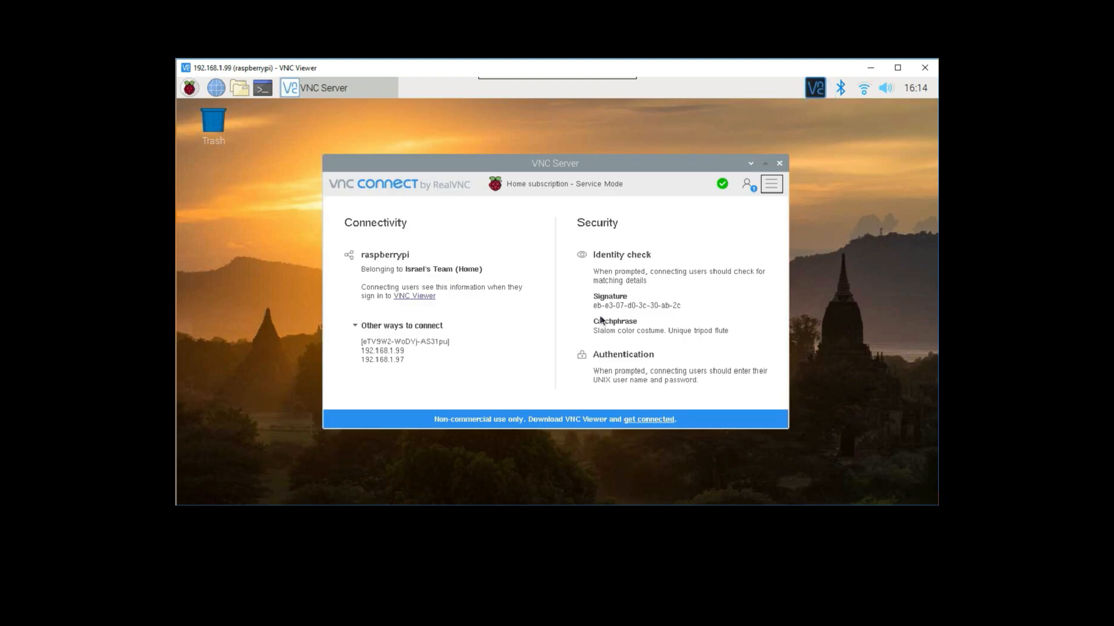
{"action": "left_click", "coordinate": [779, 163]}
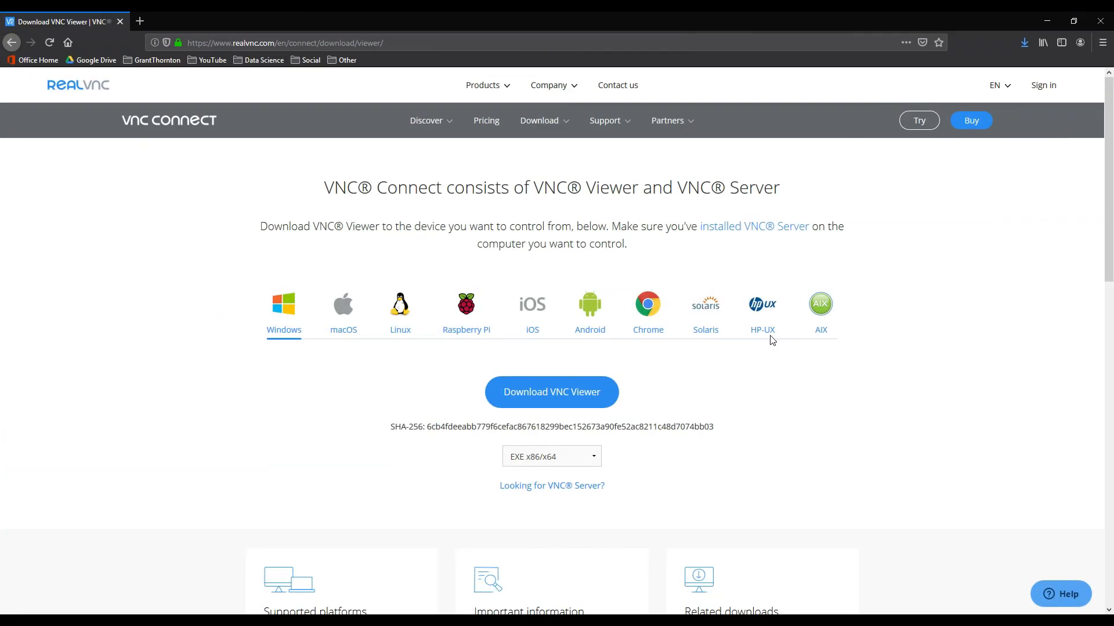
{"action": "mouse_move", "coordinate": [551, 393]}
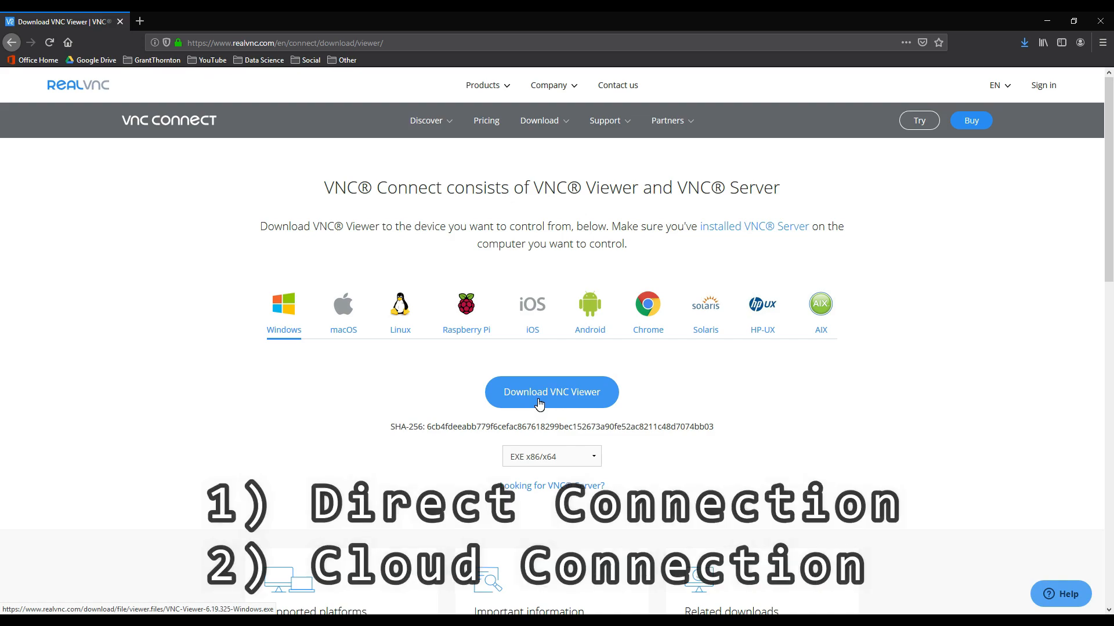
{"action": "mouse_move", "coordinate": [283, 305]}
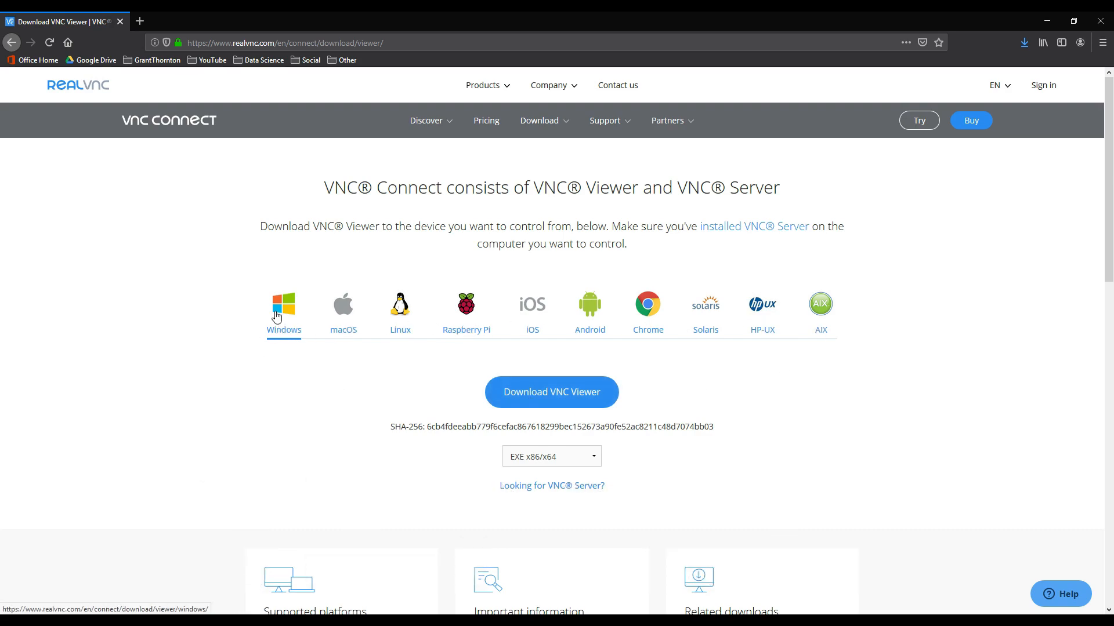
Download the Windows VNC Viewer installer and save the file.
{"action": "left_click", "coordinate": [551, 391]}
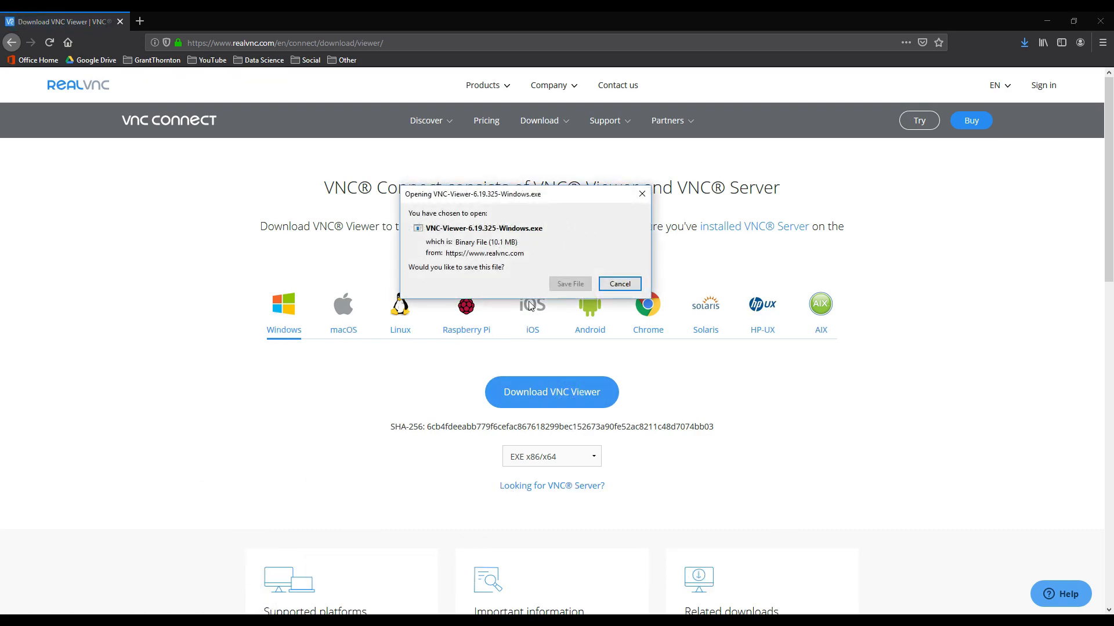
{"action": "left_click", "coordinate": [618, 285]}
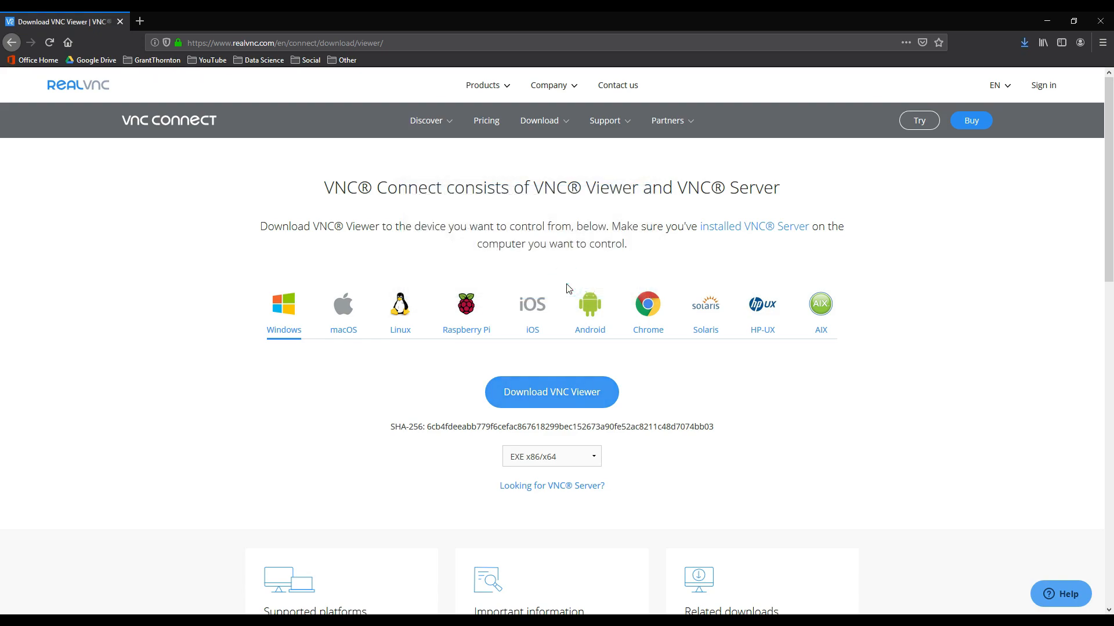
{"action": "mouse_move", "coordinate": [384, 400]}
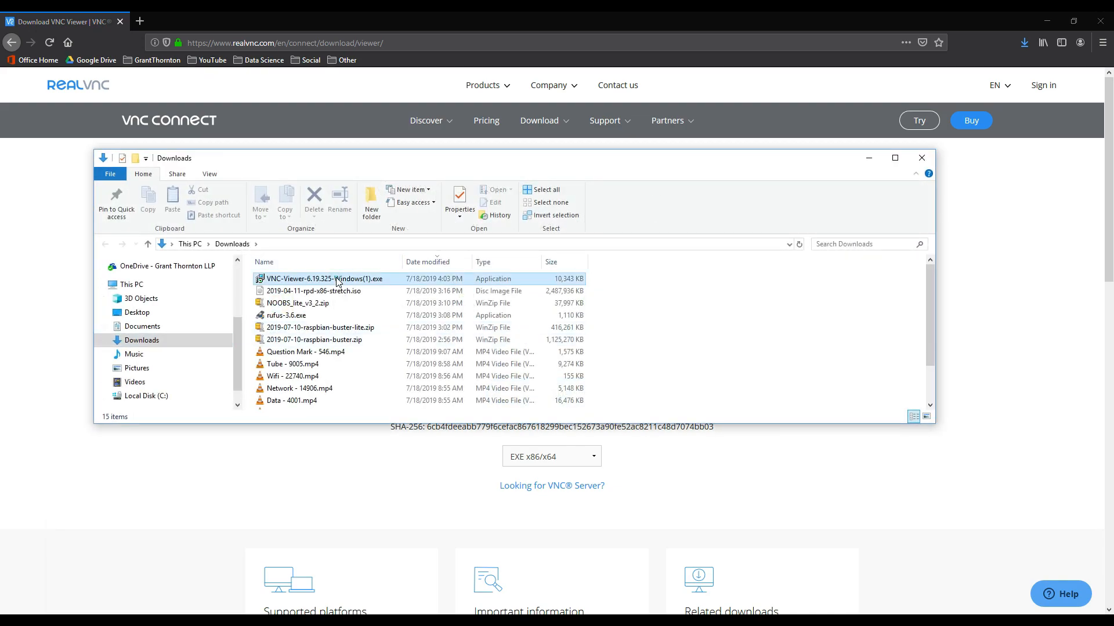
Launch VNC-Viewer-6.19.325-Windows.exe from Downloads and accept its license terms.
{"action": "left_click", "coordinate": [325, 279]}
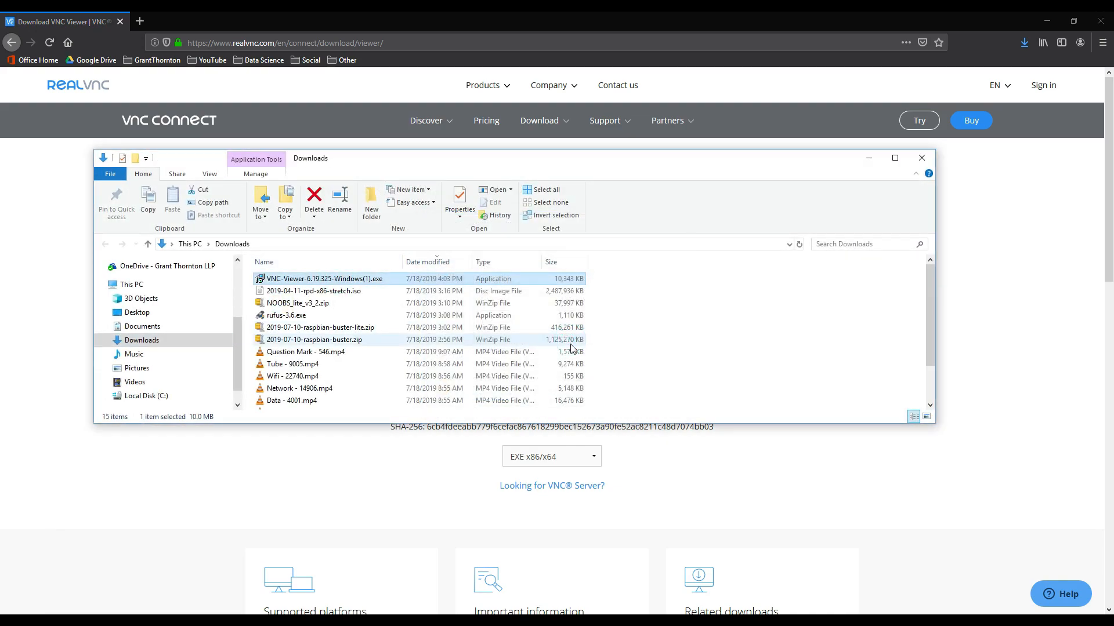
{"action": "double_click", "coordinate": [325, 279]}
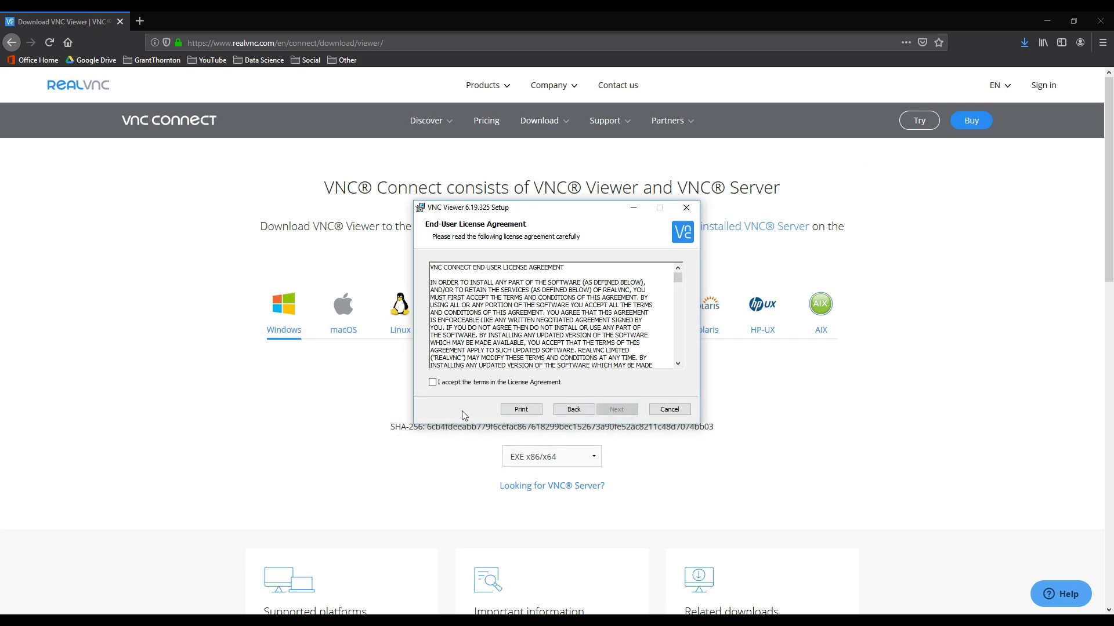
{"action": "left_click", "coordinate": [616, 409]}
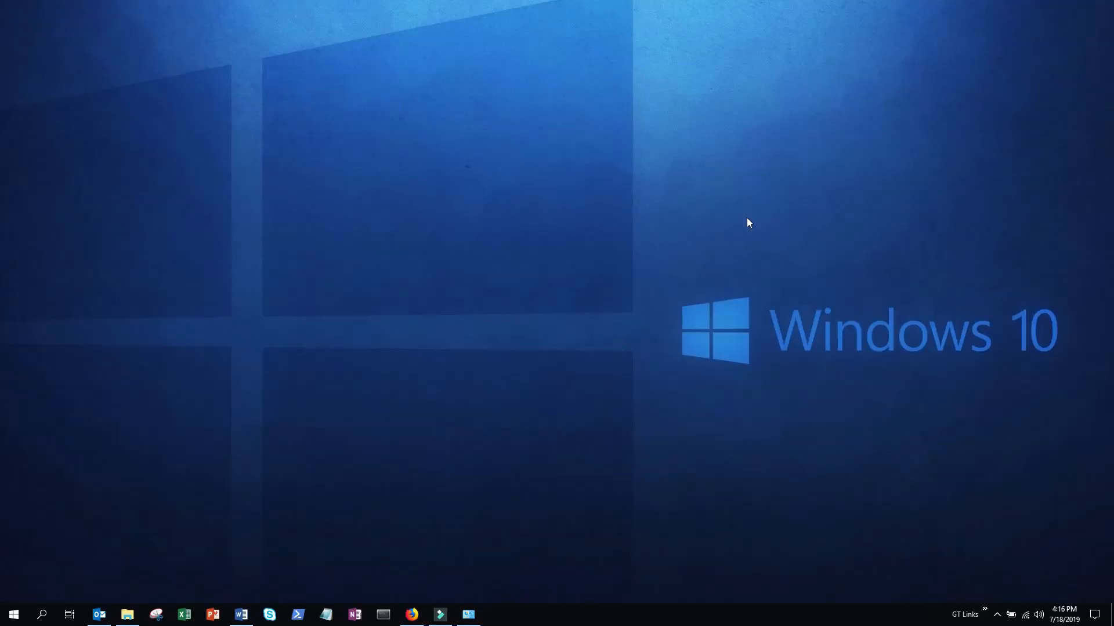
Launch VNC Viewer from Start and begin entering the Pi's address 192.168.
{"action": "left_click", "coordinate": [13, 614]}
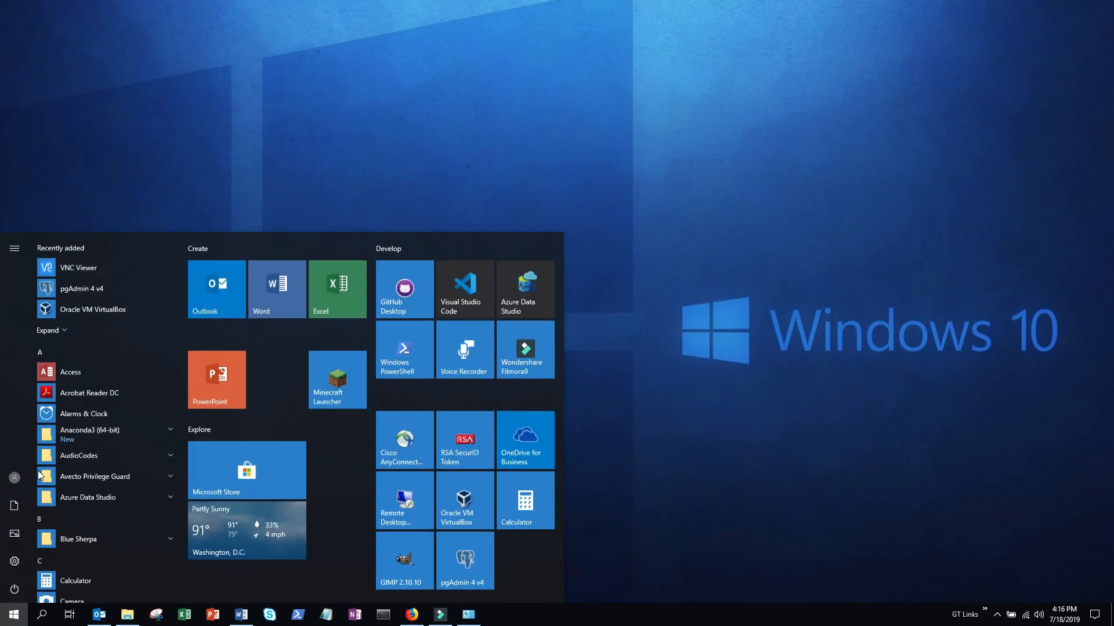
{"action": "left_click", "coordinate": [78, 268]}
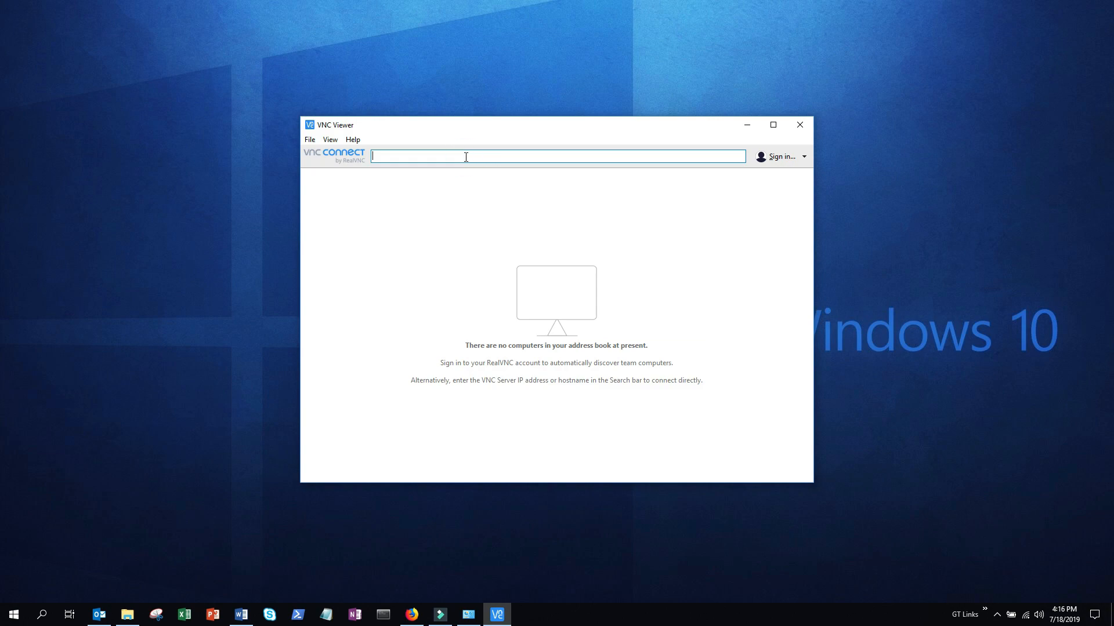
{"action": "type", "text": "192.168.1.99"}
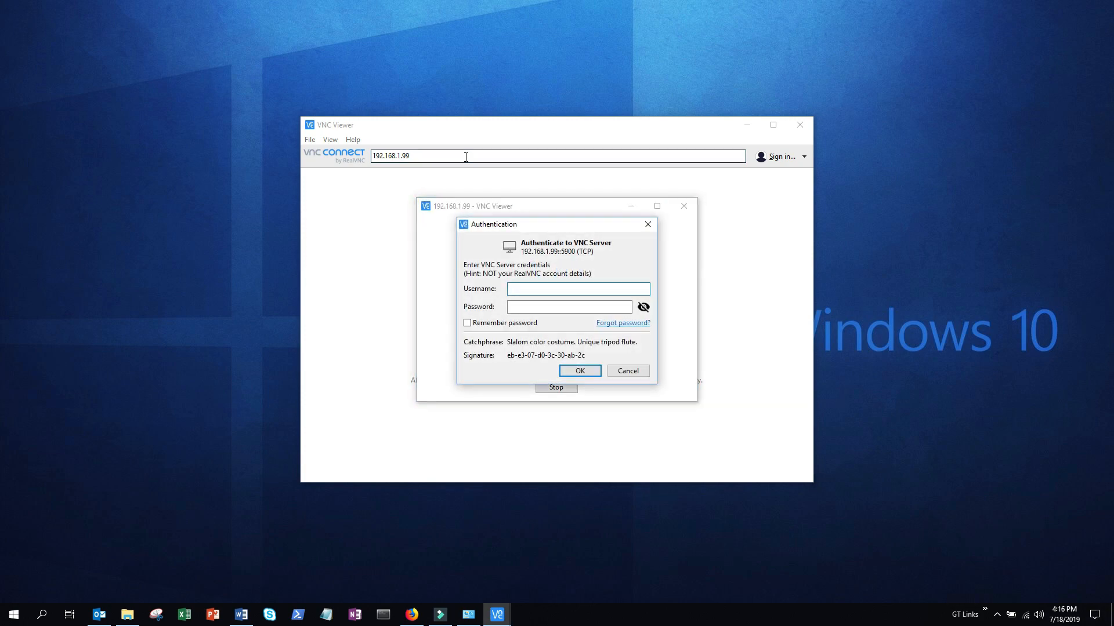
Authenticate as user pi to connect directly to 192.168.1.99.
{"action": "left_click", "coordinate": [577, 289]}
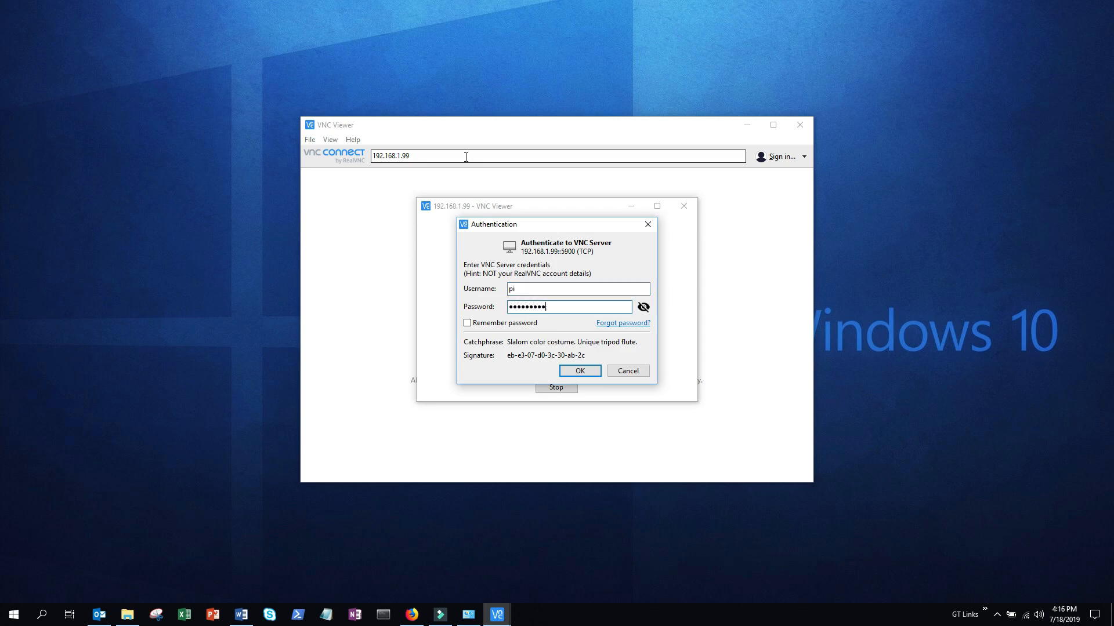
{"action": "left_click", "coordinate": [579, 371]}
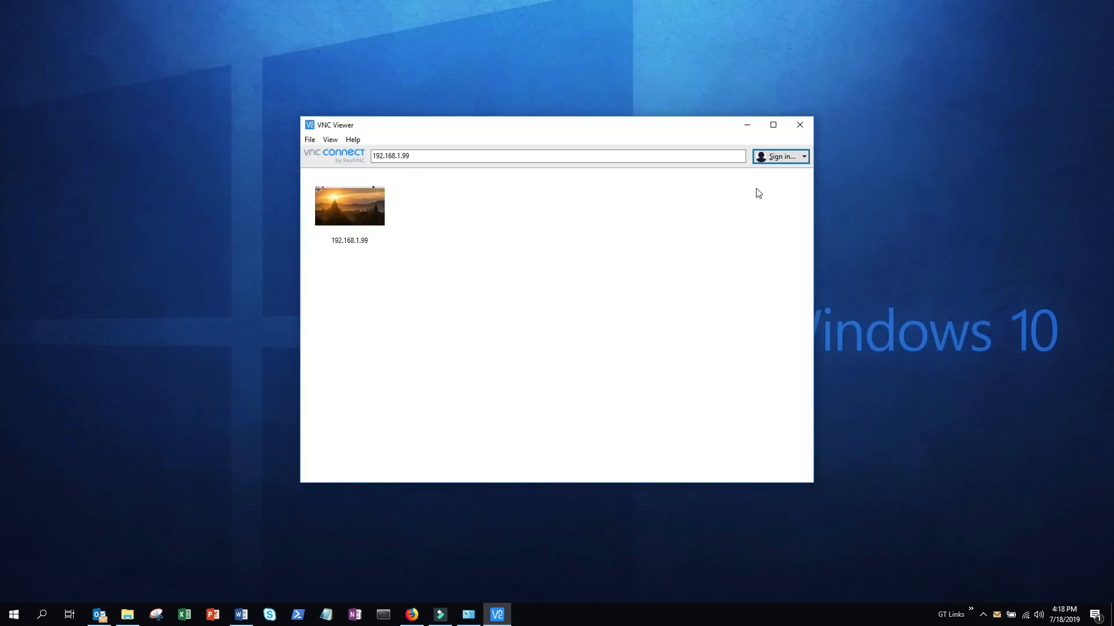
{"action": "mouse_move", "coordinate": [796, 183]}
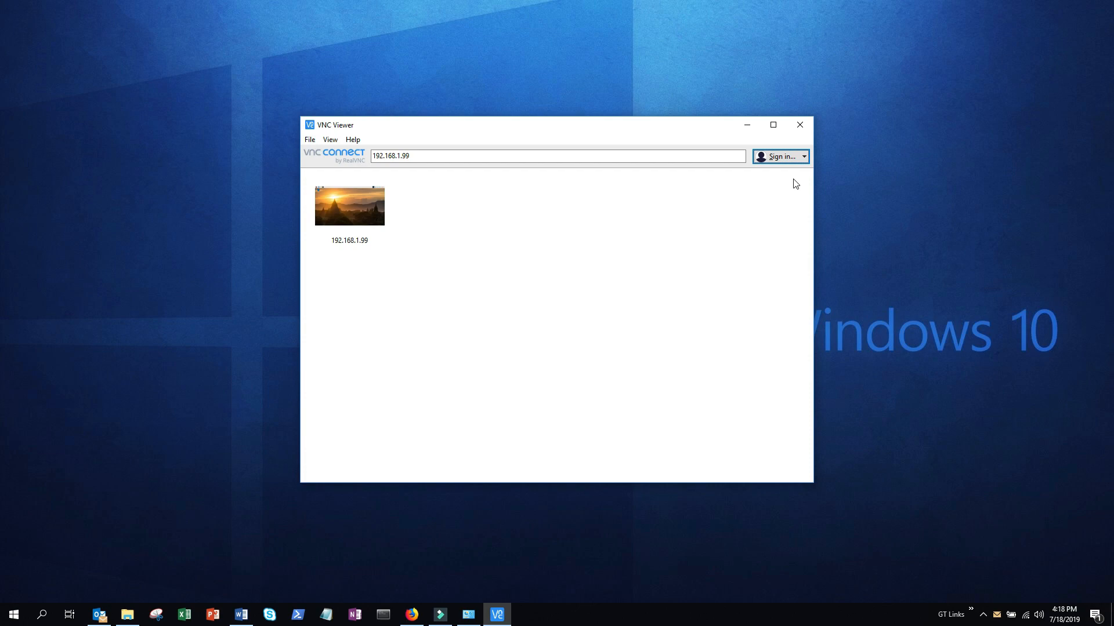
{"action": "mouse_move", "coordinate": [802, 174]}
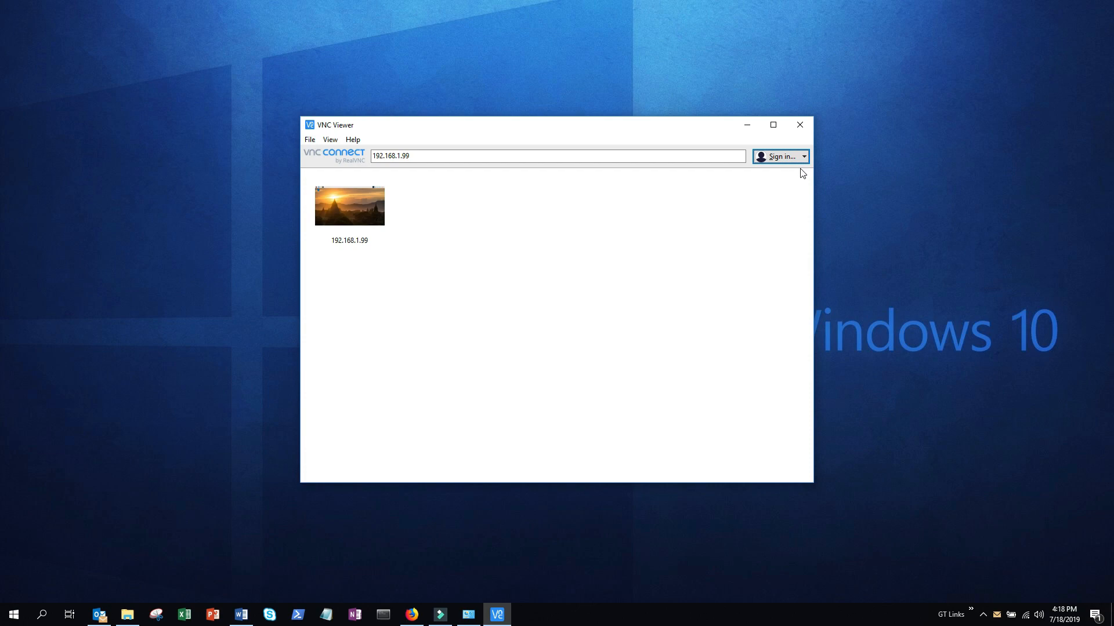
Start a RealVNC sign-in and go to the create-account page instead.
{"action": "left_click", "coordinate": [780, 157]}
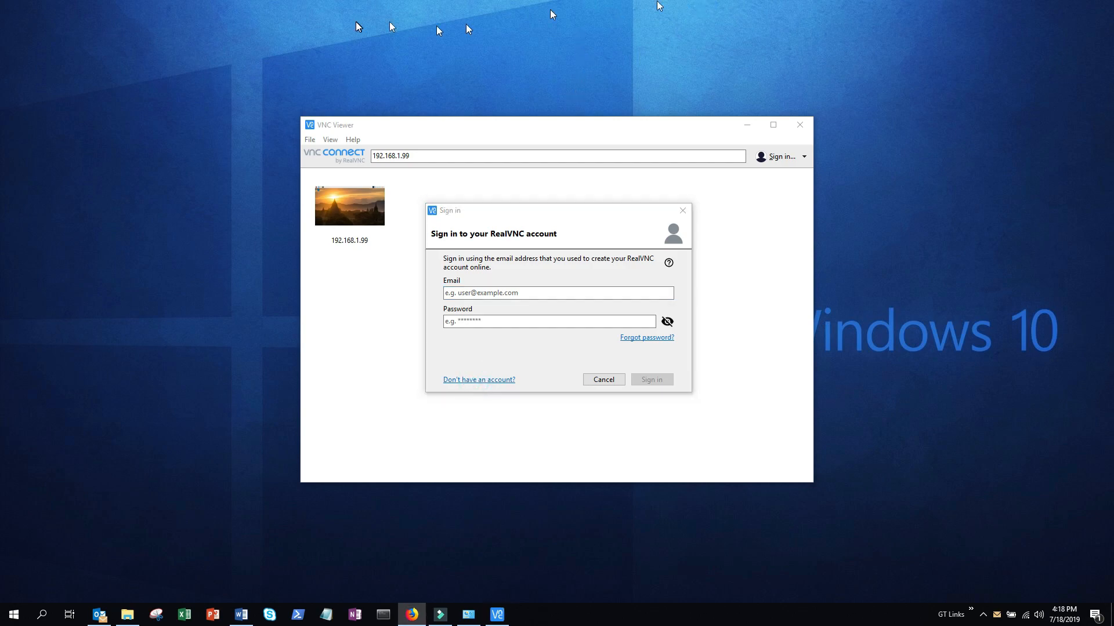
{"action": "left_click", "coordinate": [479, 379]}
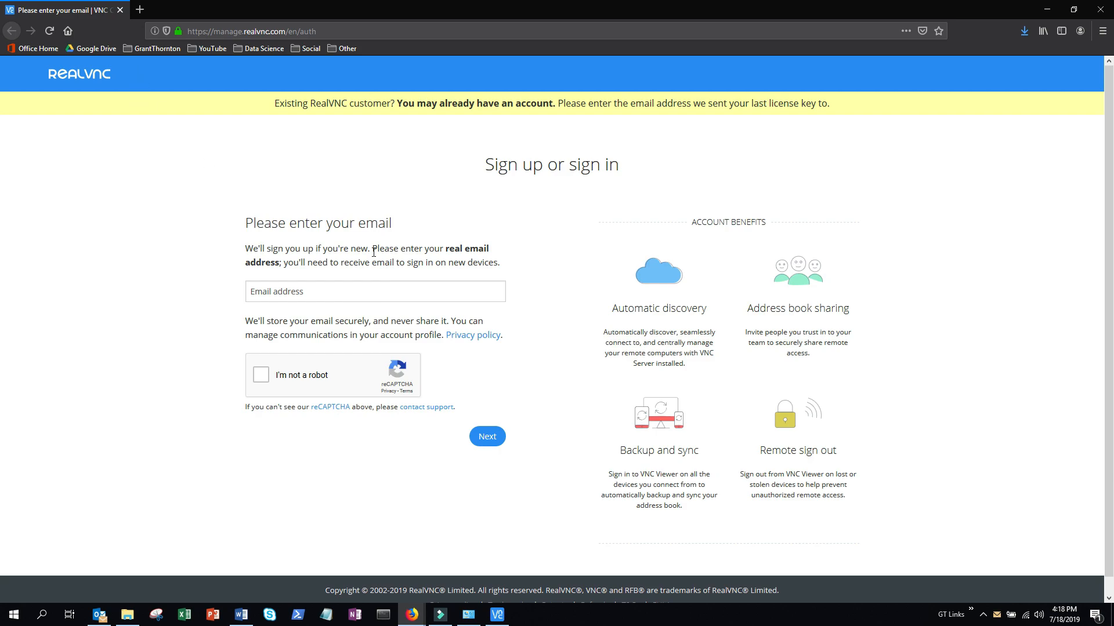
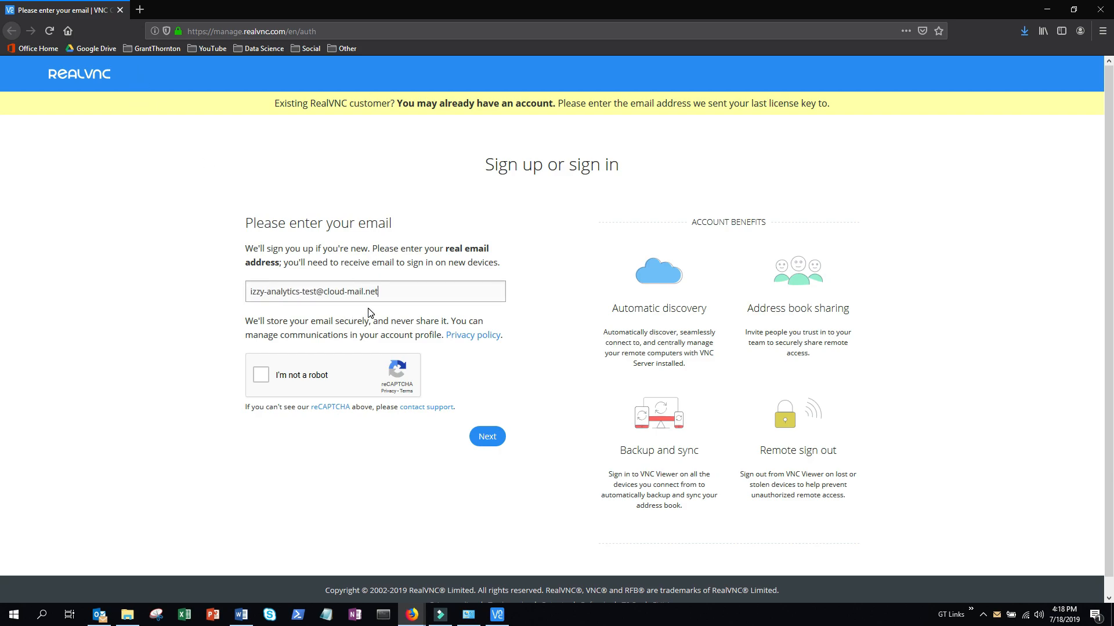
{"action": "left_click", "coordinate": [261, 374]}
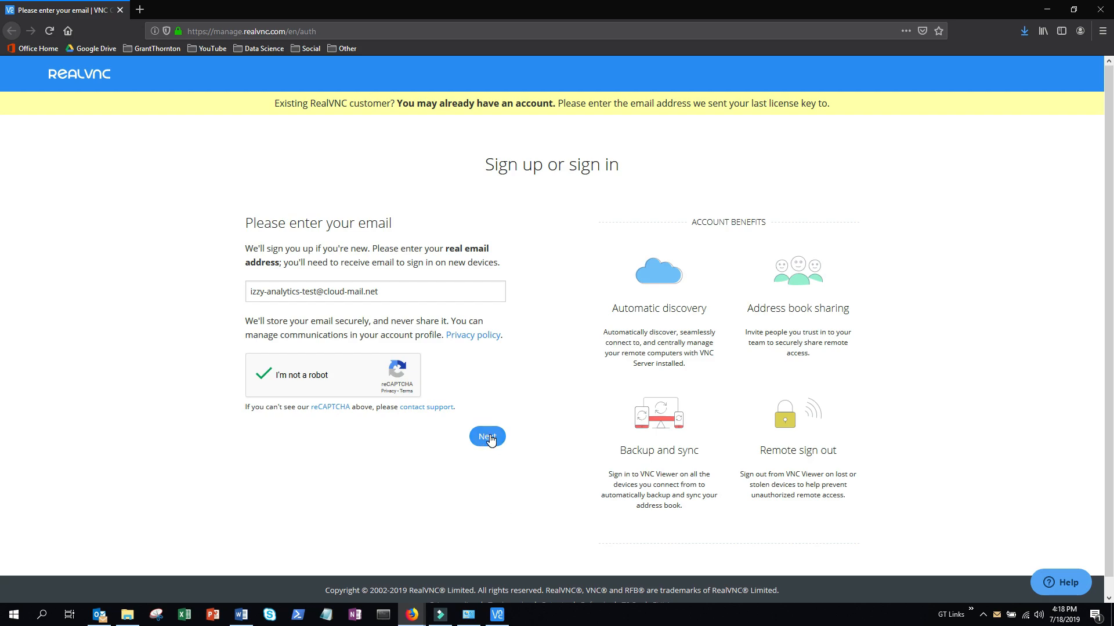
{"action": "left_click", "coordinate": [486, 437]}
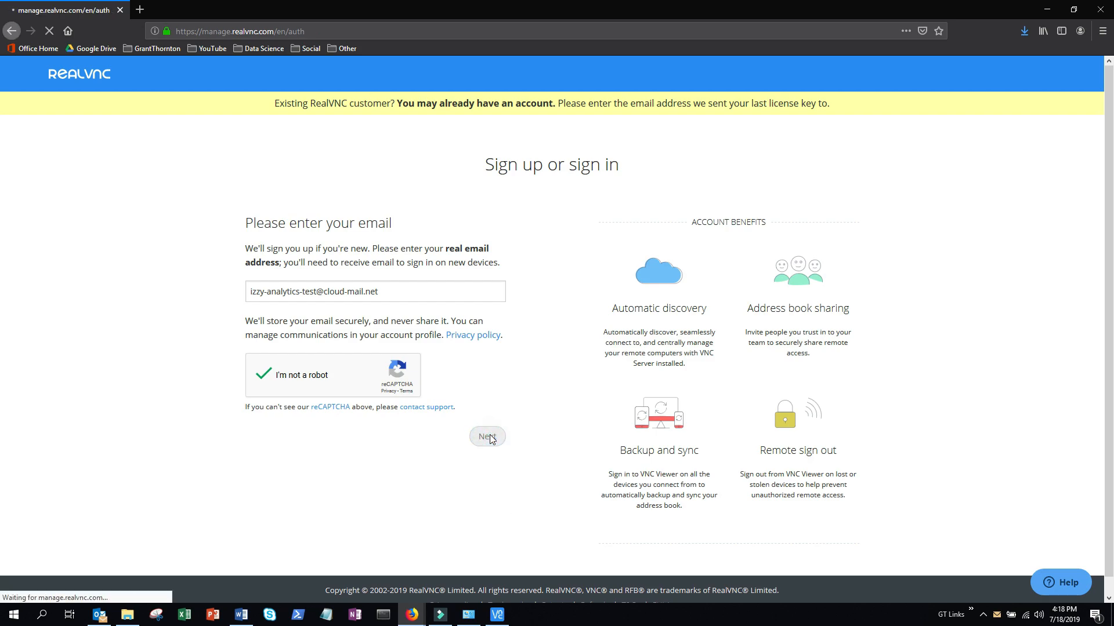
{"action": "left_click", "coordinate": [488, 436]}
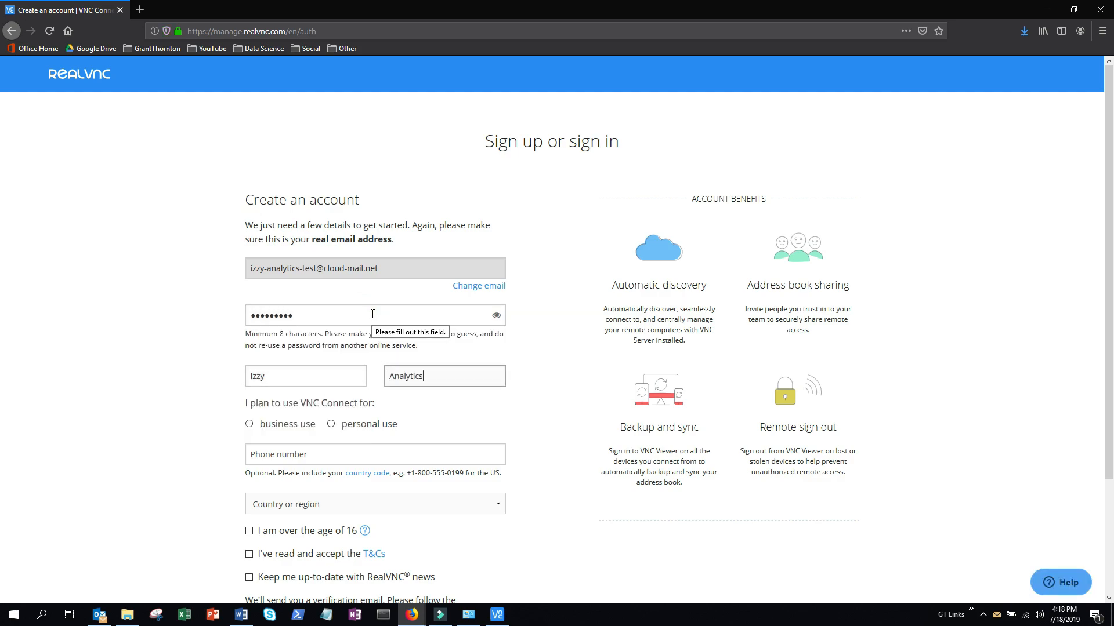
Choose personal use, agree to the terms and submit the account sign-up.
{"action": "left_click", "coordinate": [330, 425]}
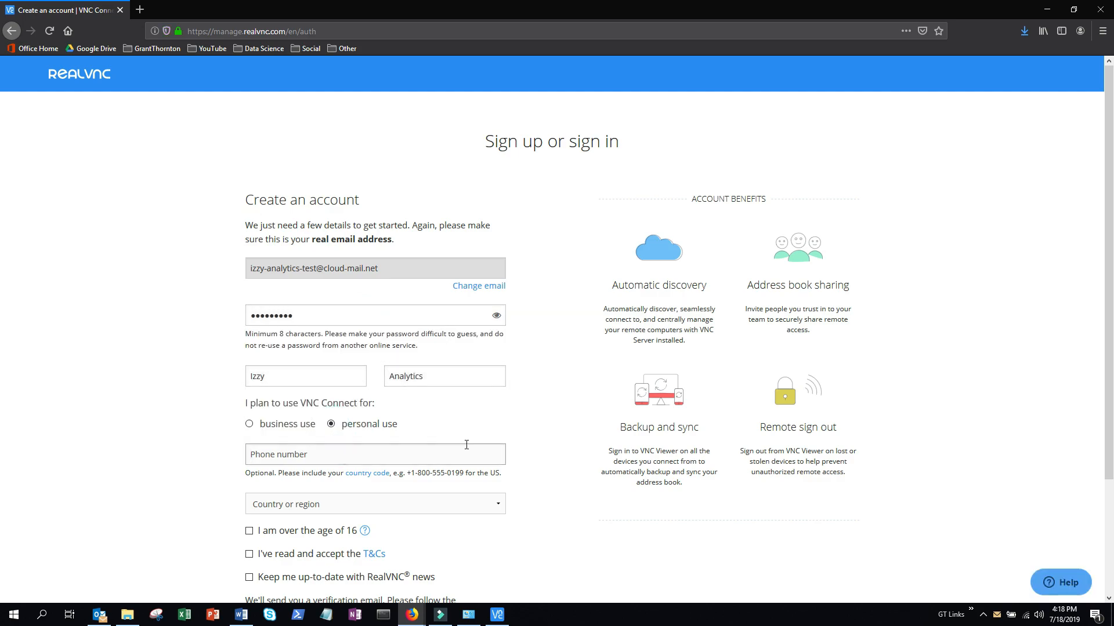
{"action": "scroll", "scroll_direction": "down", "scroll_amount": 3}
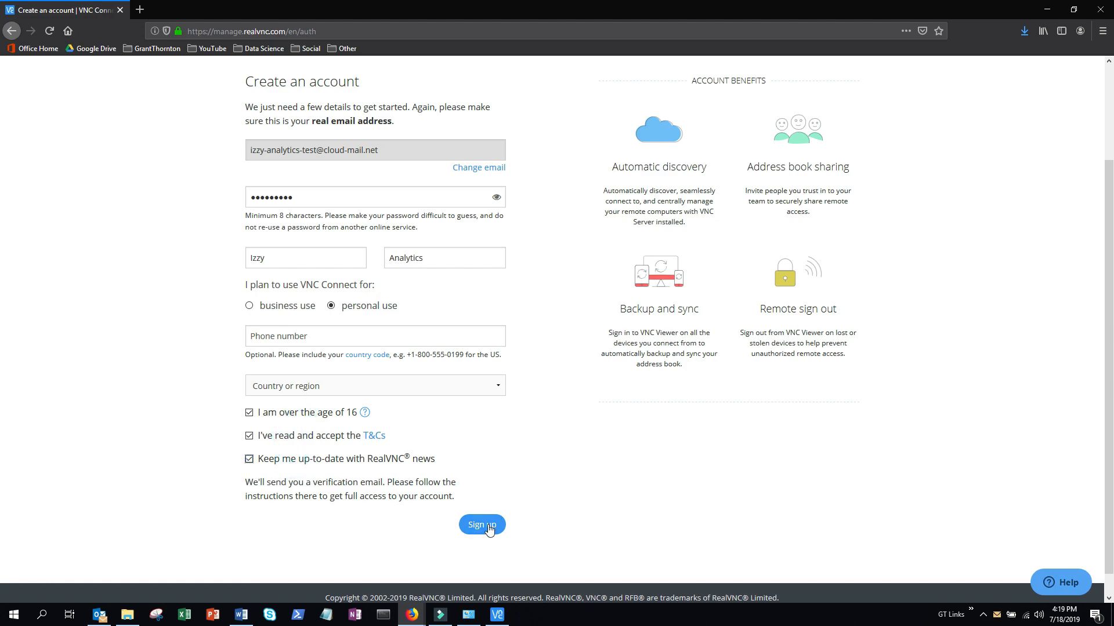
{"action": "left_click", "coordinate": [374, 385]}
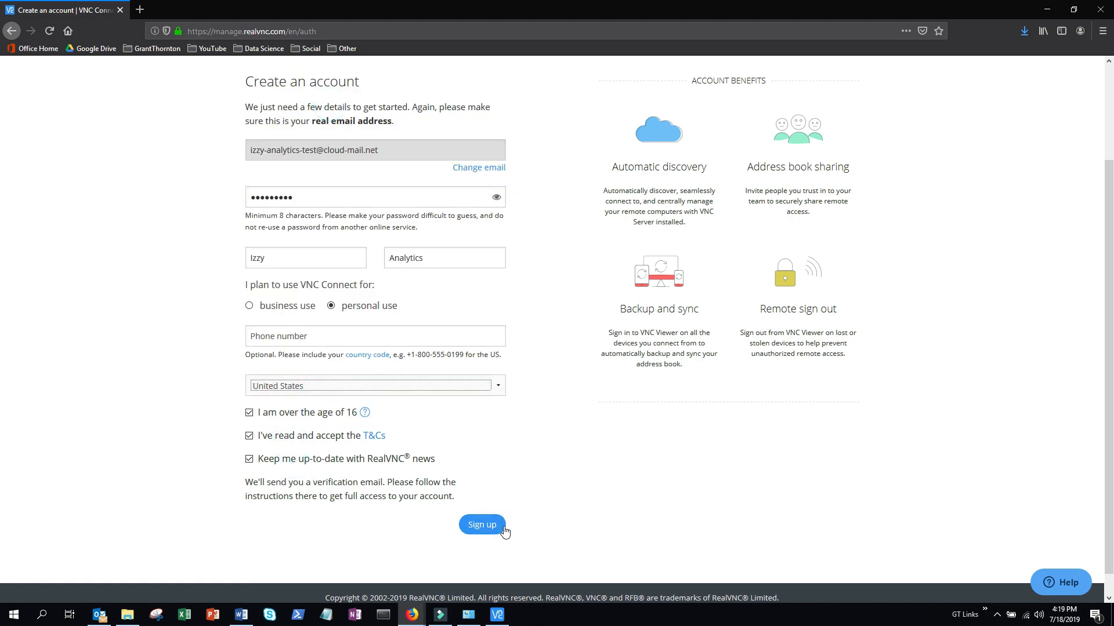
{"action": "left_click", "coordinate": [481, 525]}
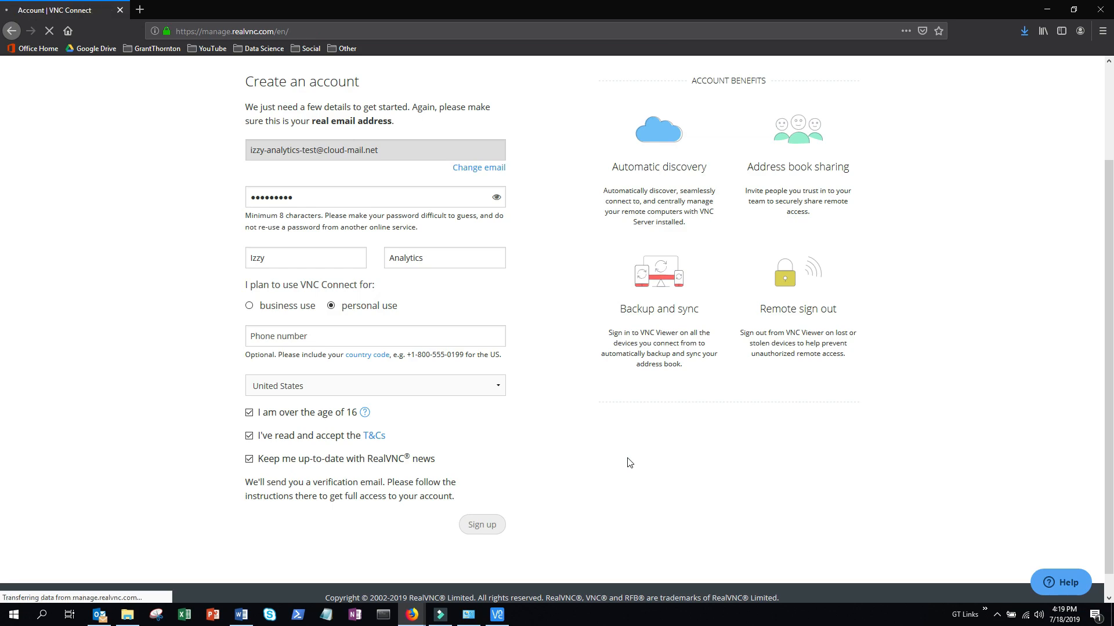
{"action": "left_click", "coordinate": [481, 524]}
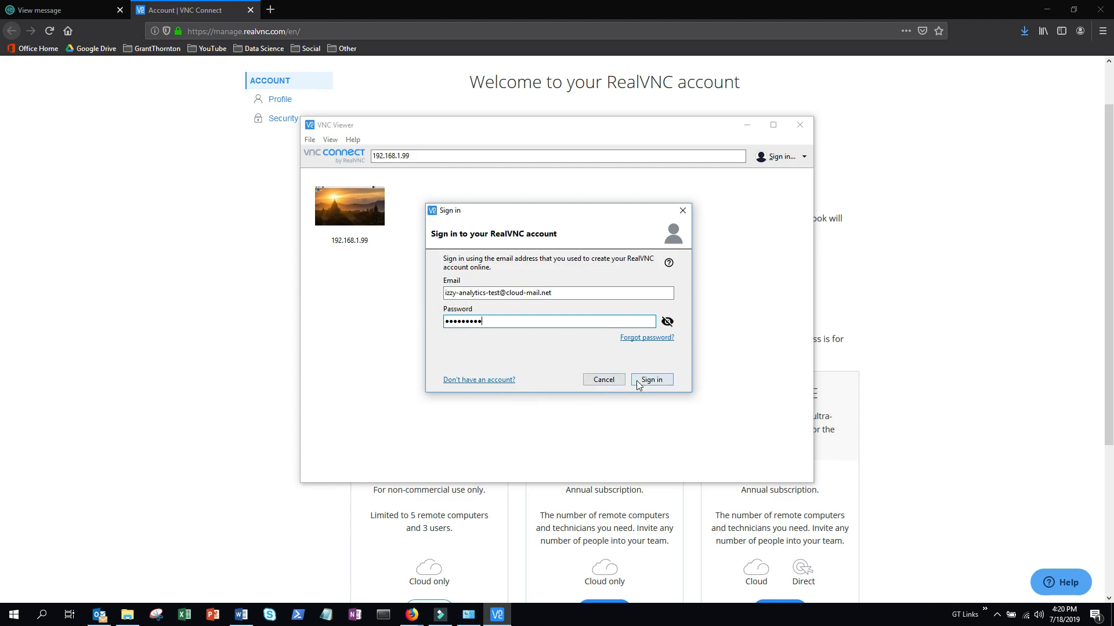
Sign in to the new RealVNC account from VNC Viewer's Sign in dialog.
{"action": "left_click", "coordinate": [649, 379]}
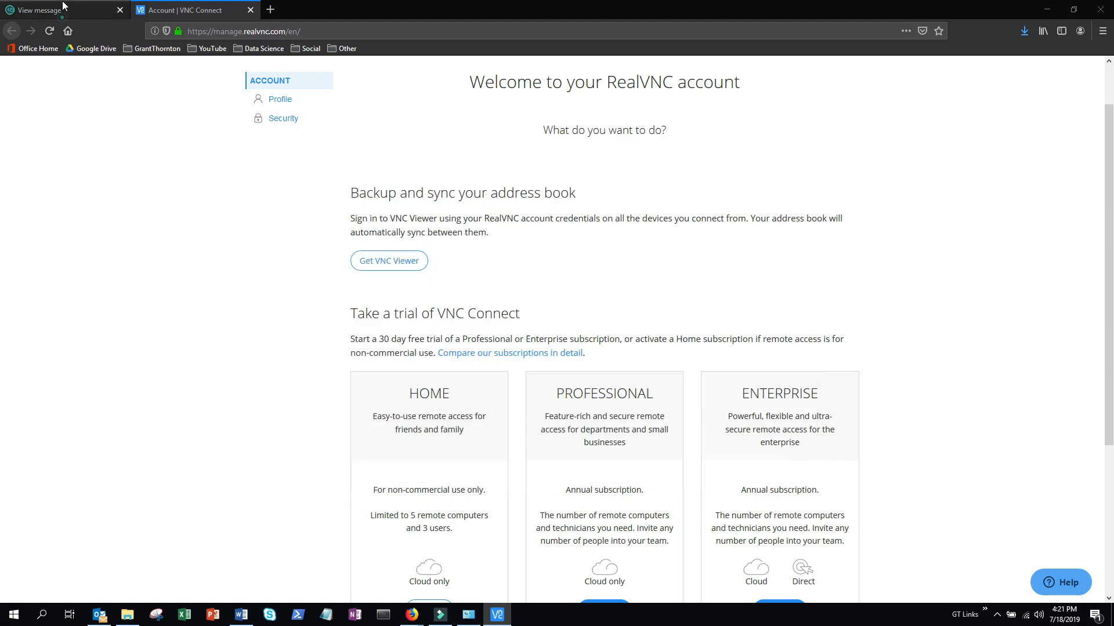
Refresh the Temp Mail inbox to reveal the RealVNC verification email.
{"action": "left_click", "coordinate": [57, 10]}
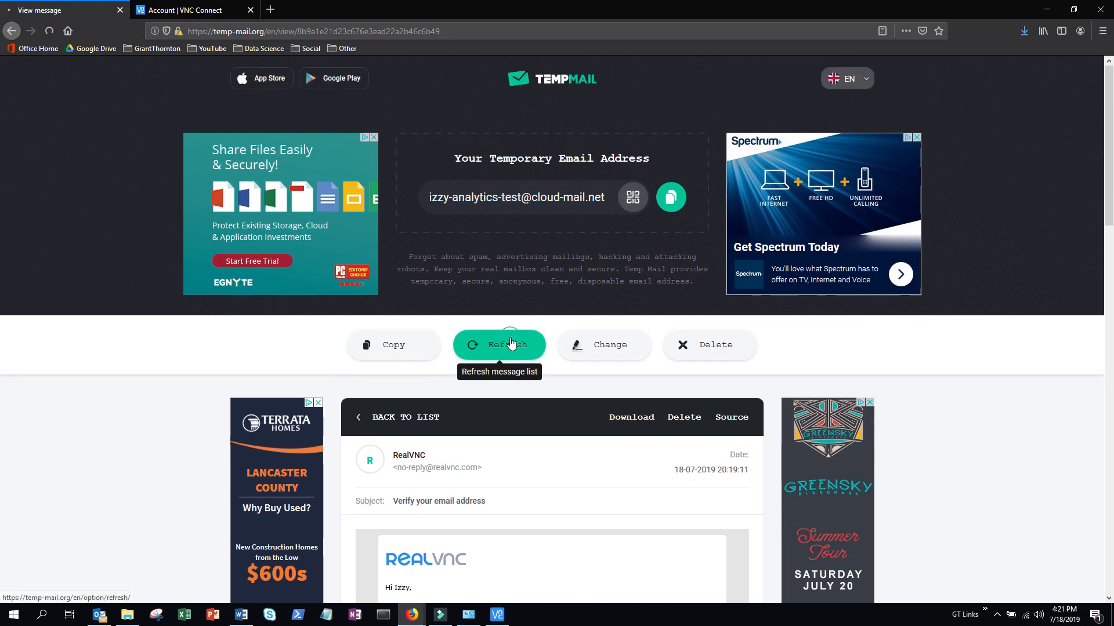
{"action": "left_click", "coordinate": [499, 344]}
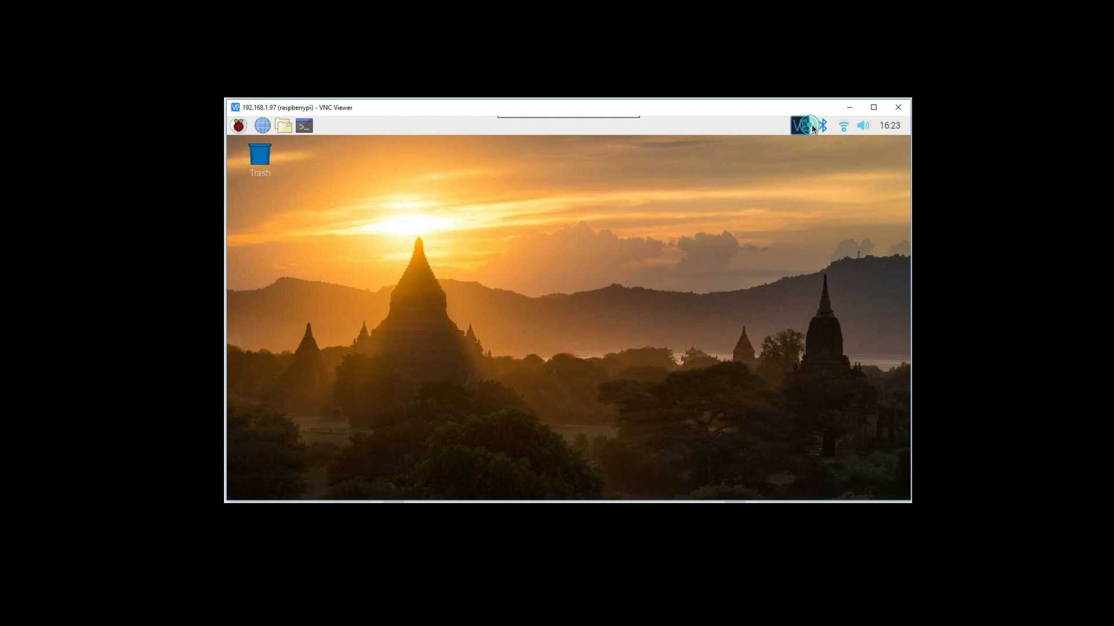
{"action": "left_click", "coordinate": [801, 125]}
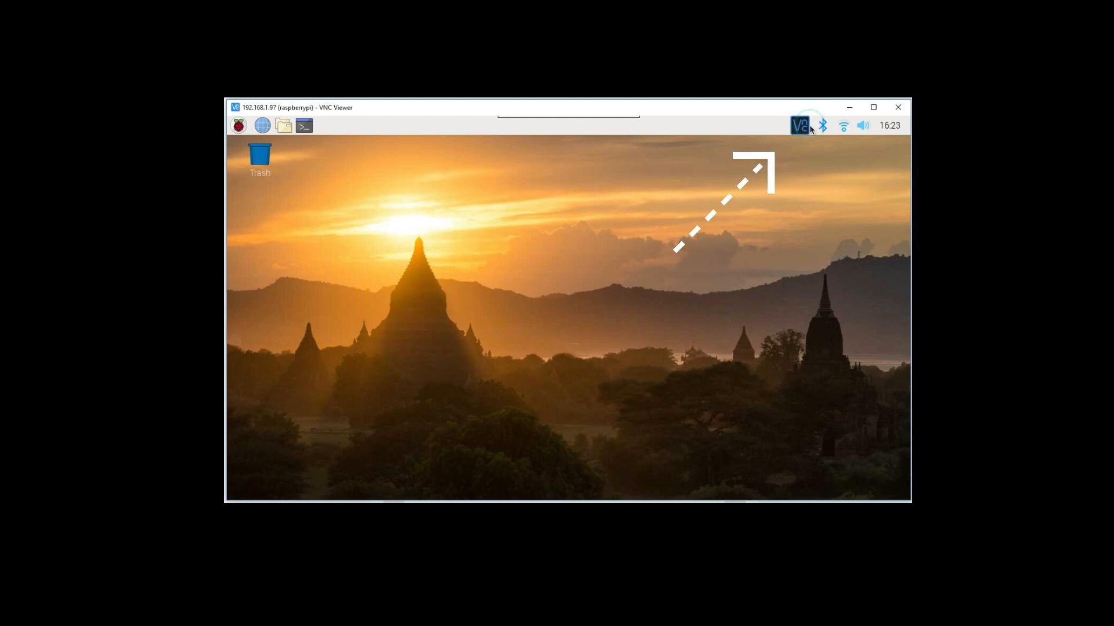
{"action": "left_click", "coordinate": [799, 126]}
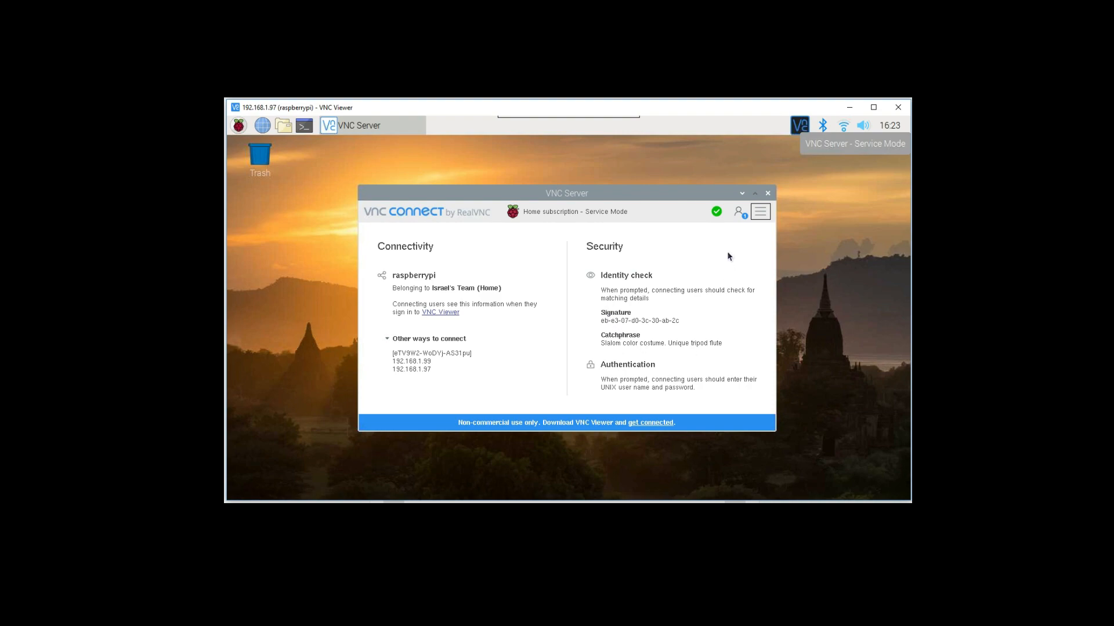
{"action": "left_click", "coordinate": [759, 211]}
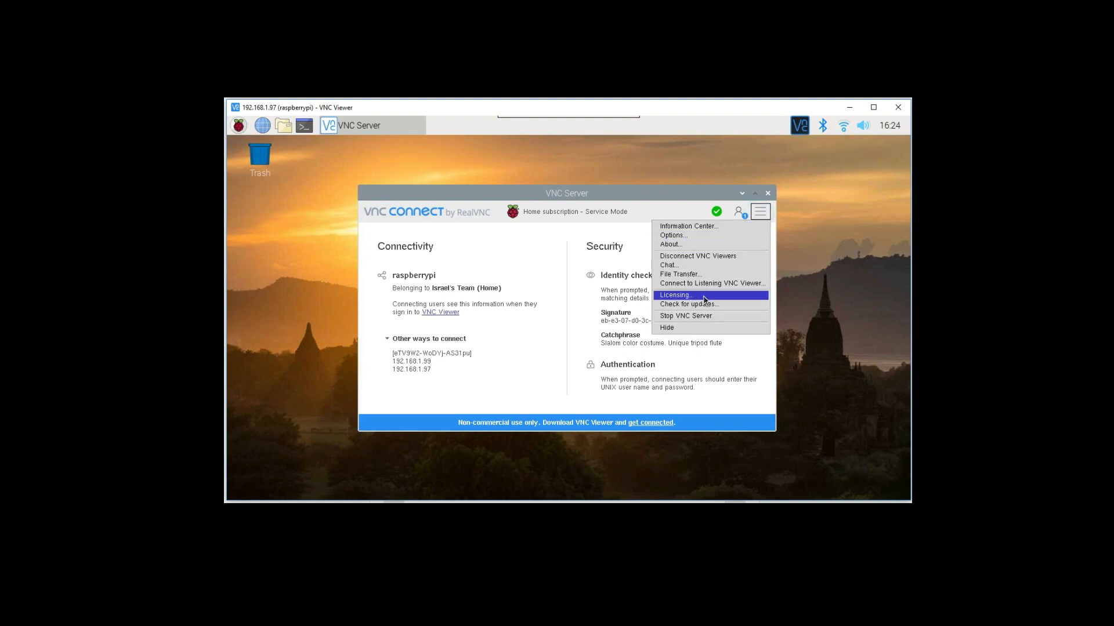
{"action": "left_click", "coordinate": [674, 294]}
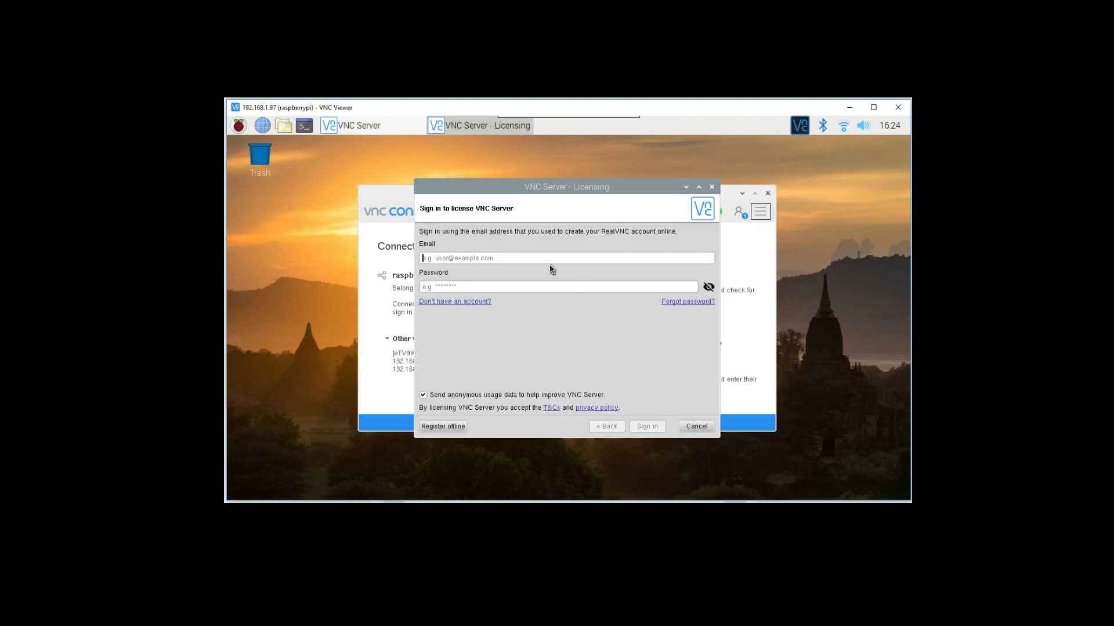
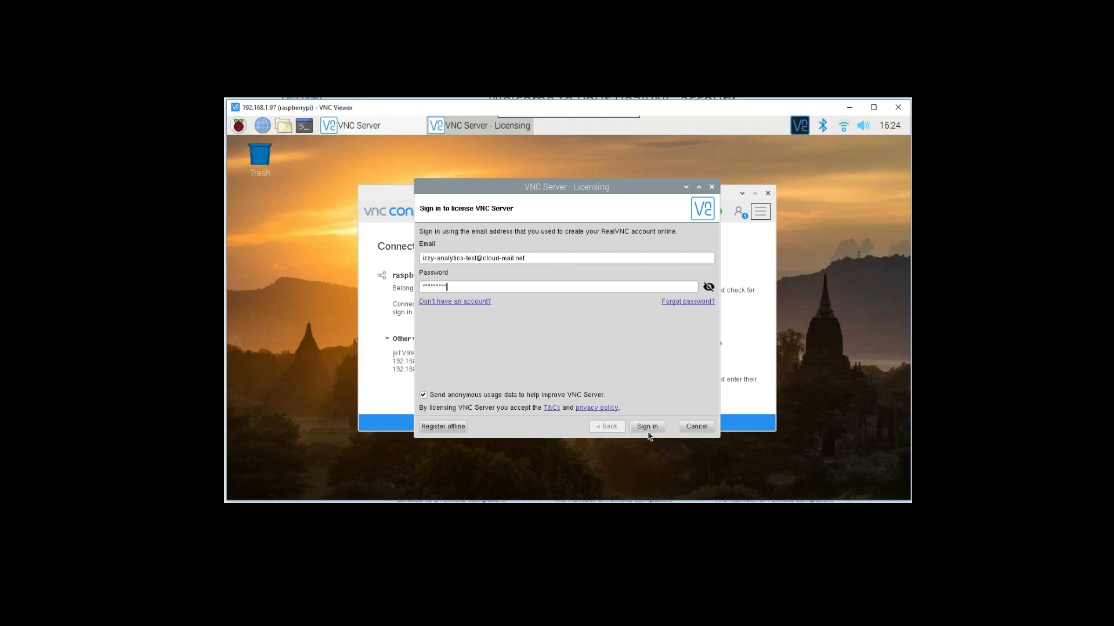
{"action": "left_click", "coordinate": [646, 426]}
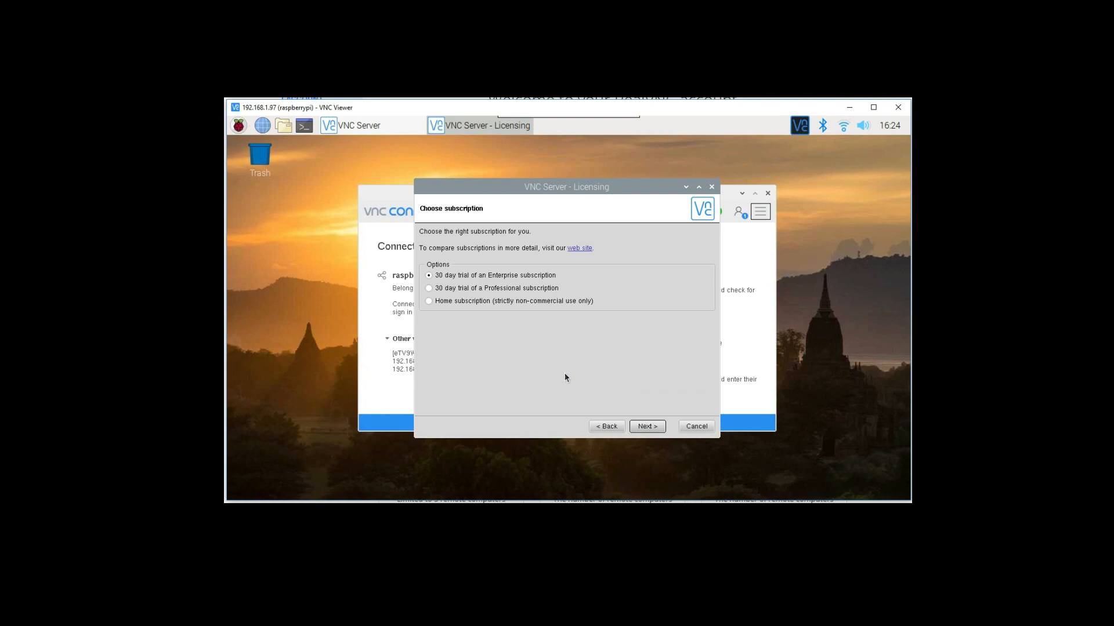
Apply the Home subscription to the Pi and finish the licensing wizard.
{"action": "left_click", "coordinate": [429, 301]}
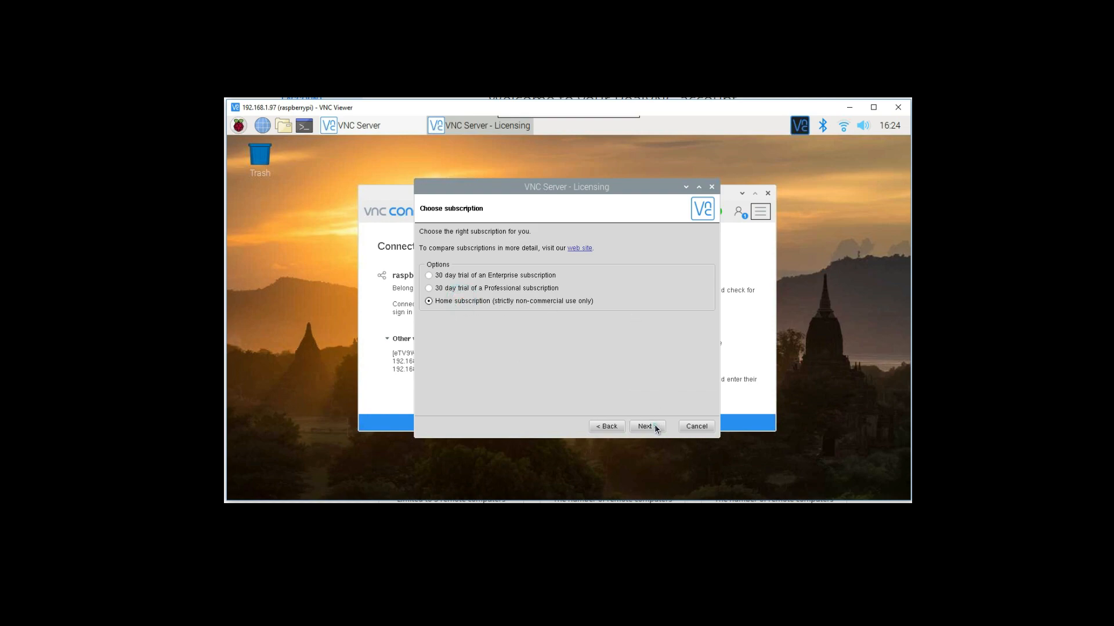
{"action": "left_click", "coordinate": [645, 426]}
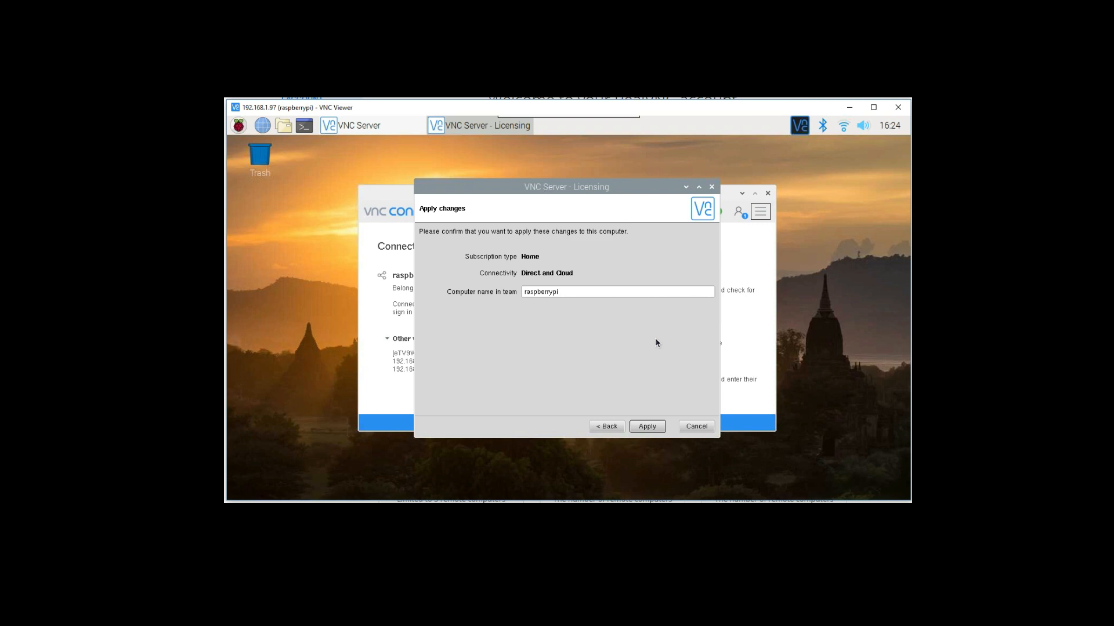
{"action": "left_click", "coordinate": [646, 426]}
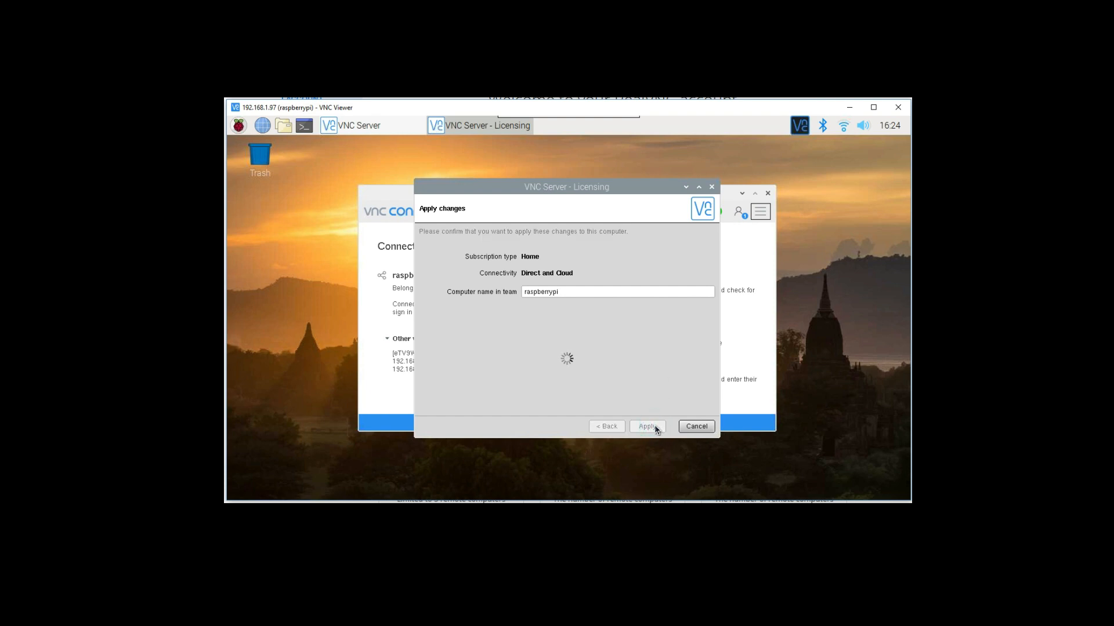
{"action": "left_click", "coordinate": [646, 426]}
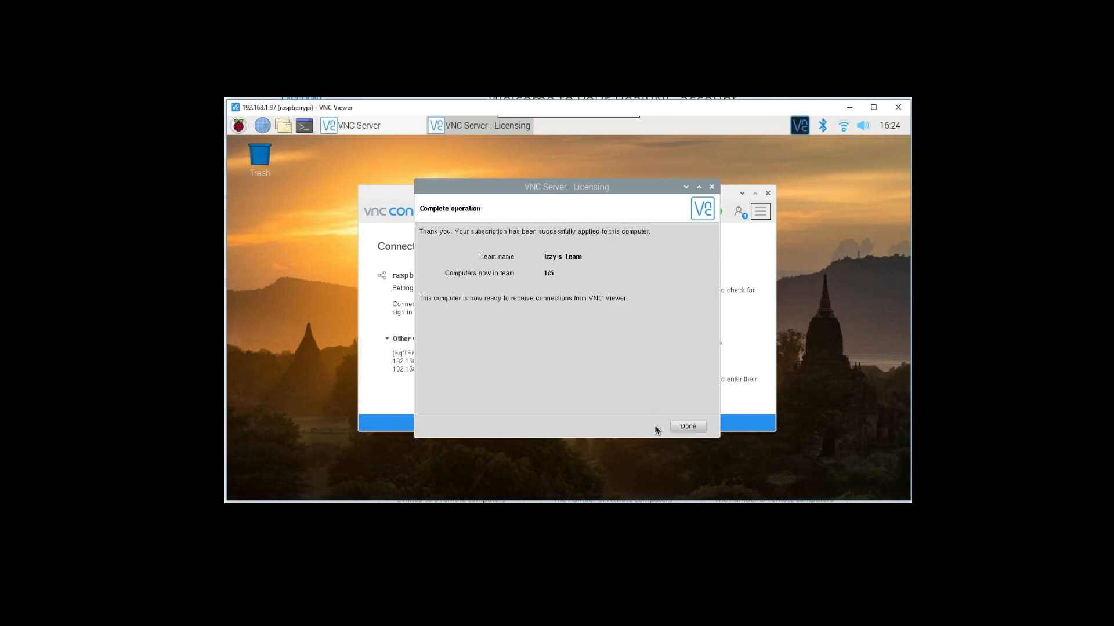
{"action": "left_click", "coordinate": [686, 425]}
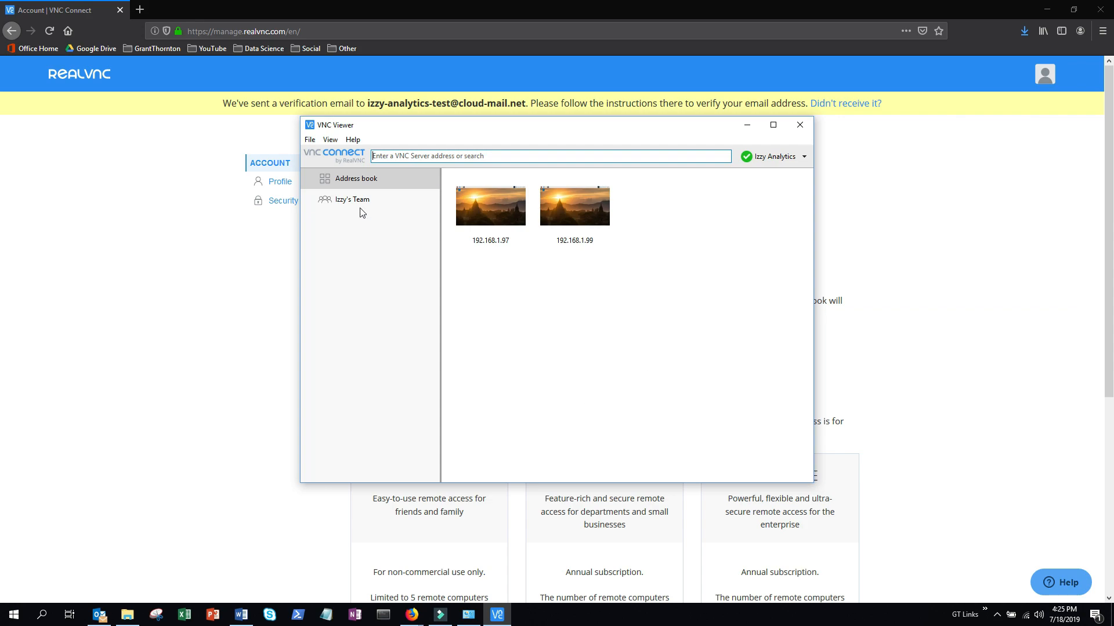
Connect to the raspberrypi computer listed under Izzy's Team.
{"action": "left_click", "coordinate": [351, 199]}
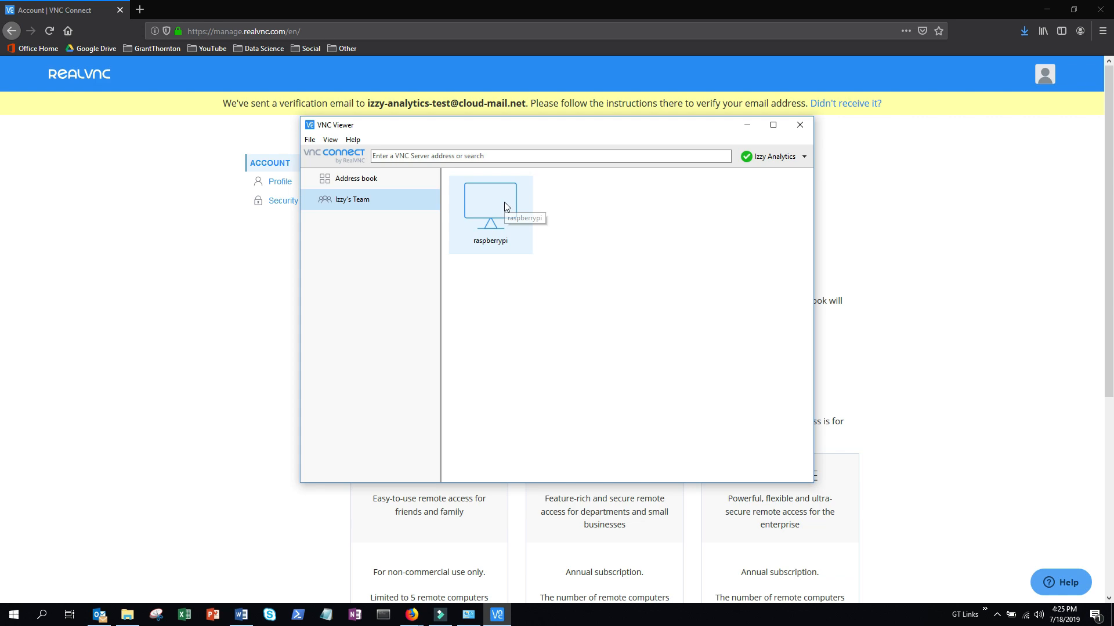
{"action": "double_click", "coordinate": [490, 206]}
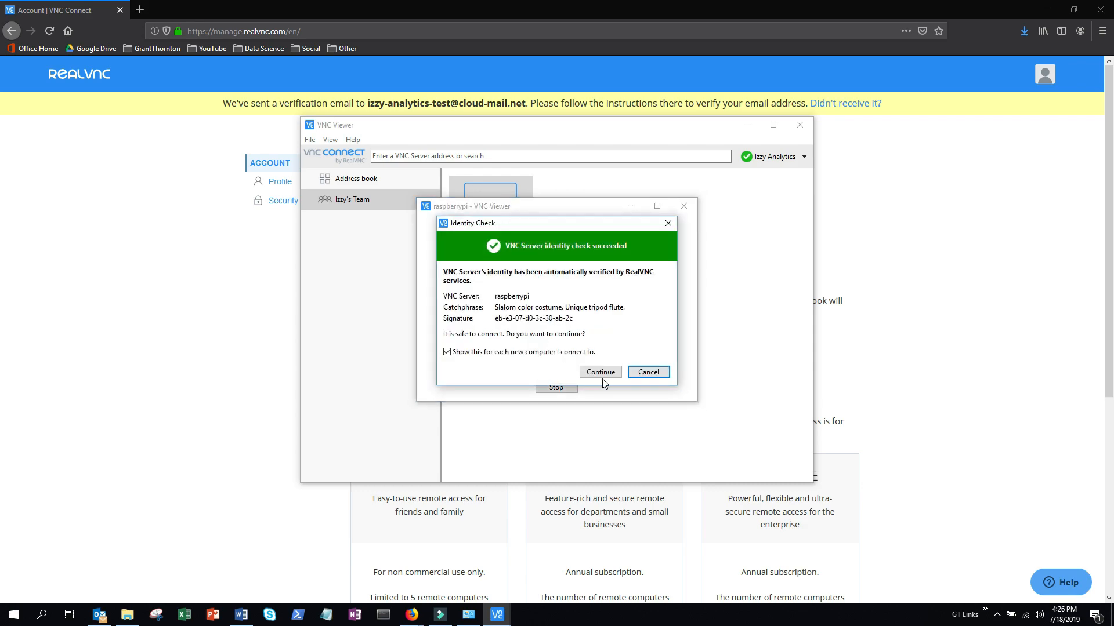
Accept the identity check, authenticate, and close the VNC Server window on the Pi desktop.
{"action": "left_click", "coordinate": [599, 371]}
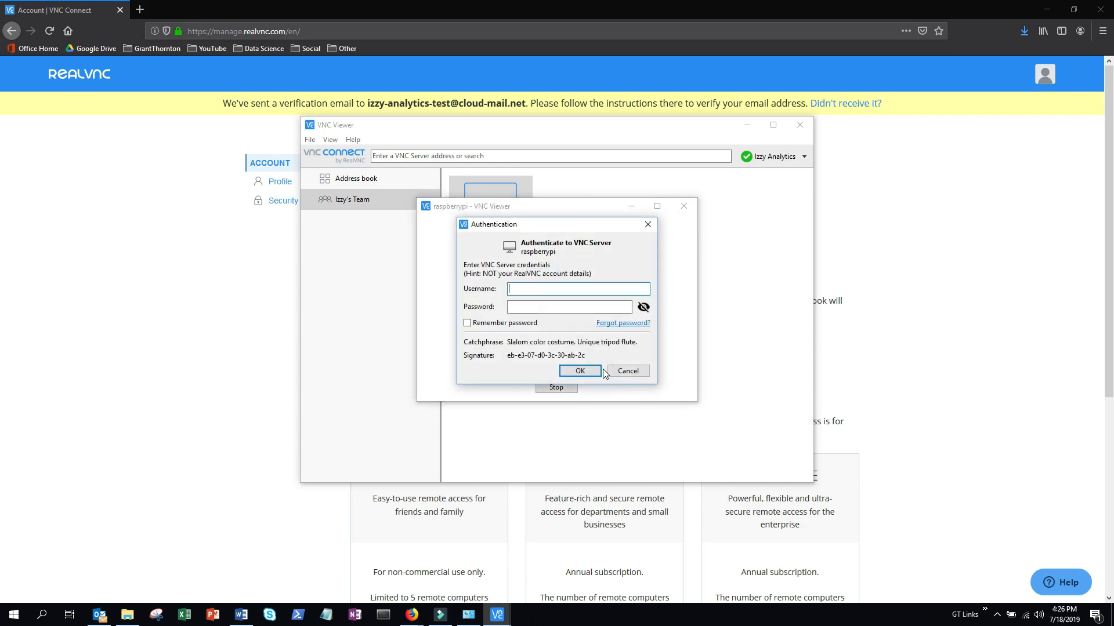
{"action": "left_click", "coordinate": [580, 371]}
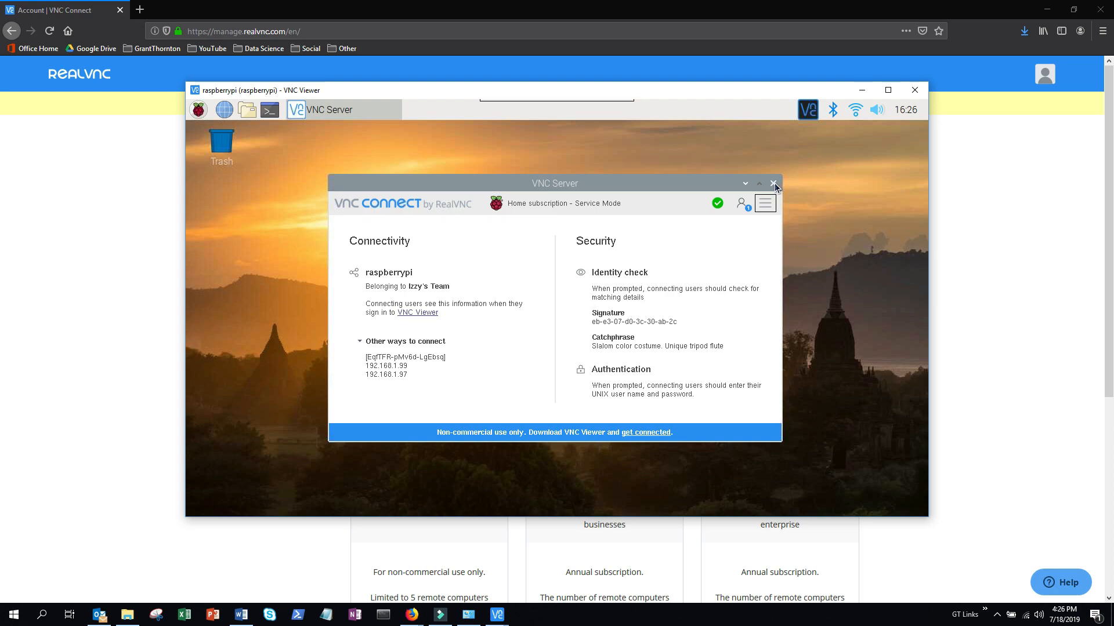
{"action": "left_click", "coordinate": [774, 183]}
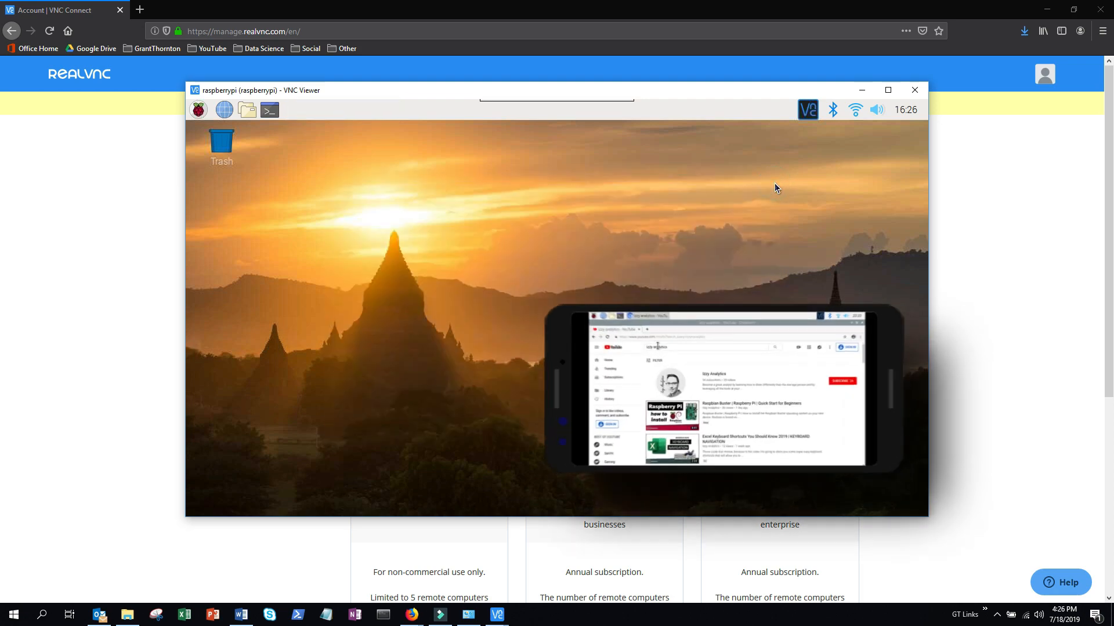
{"action": "mouse_move", "coordinate": [758, 195]}
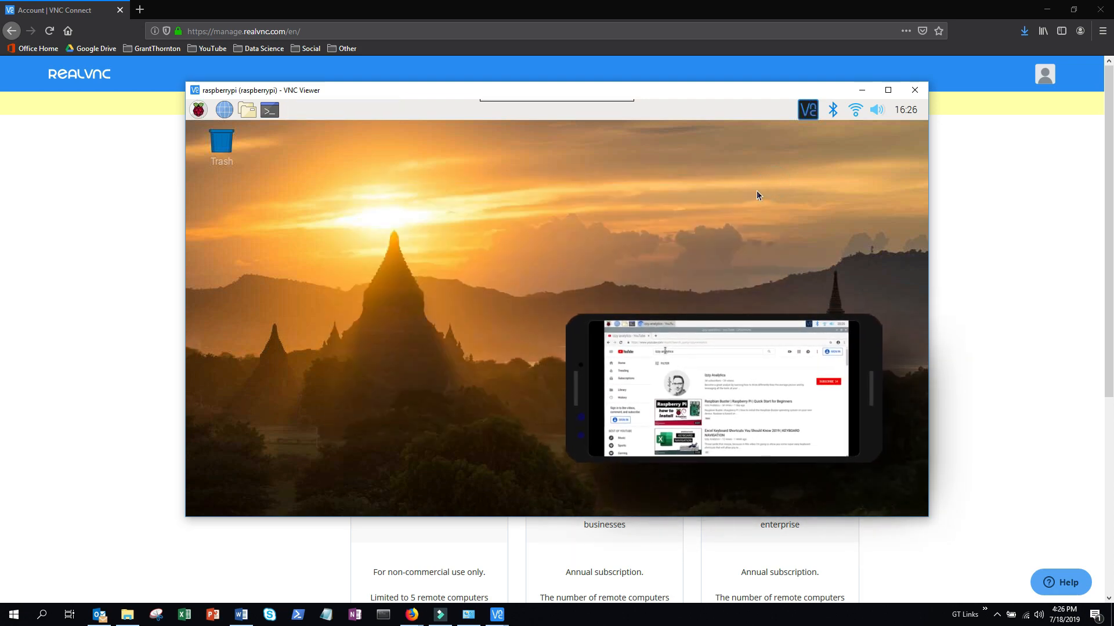